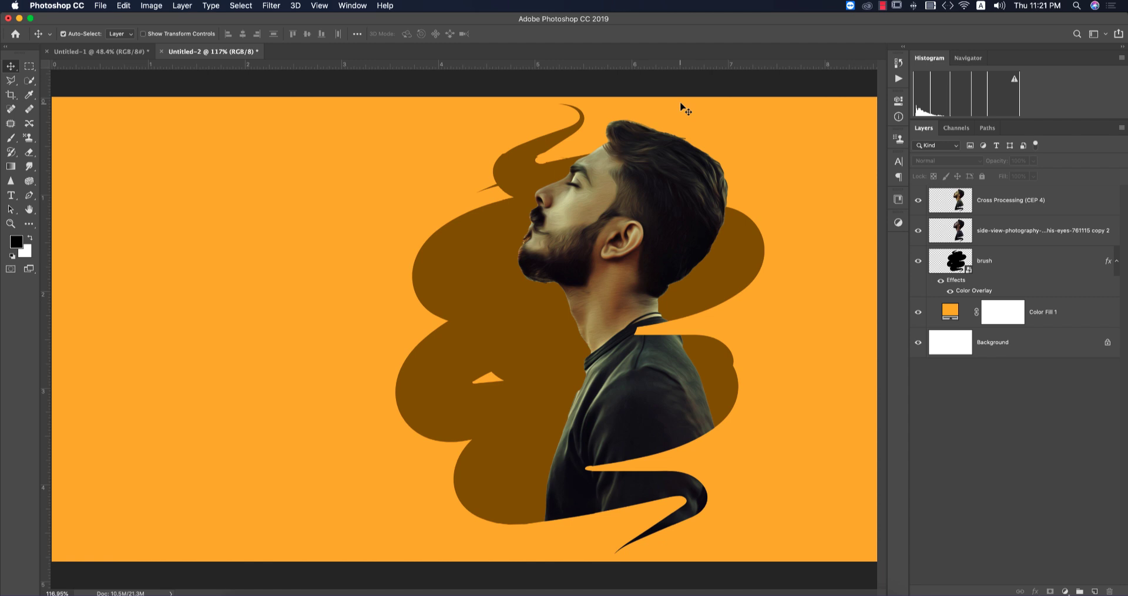
mouse_move(661, 222)
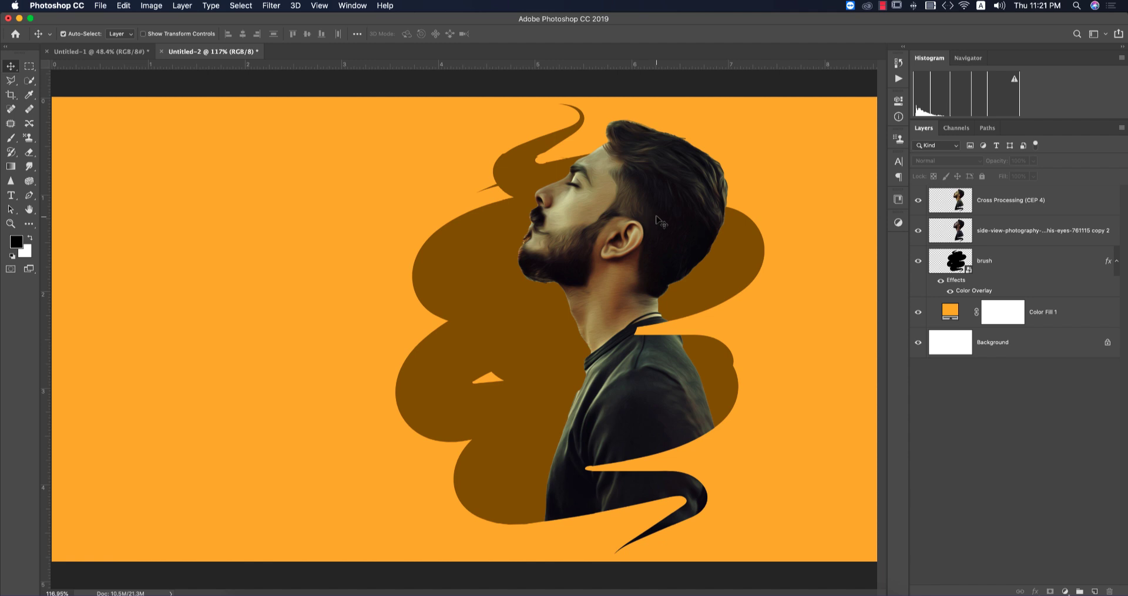
mouse_move(646, 199)
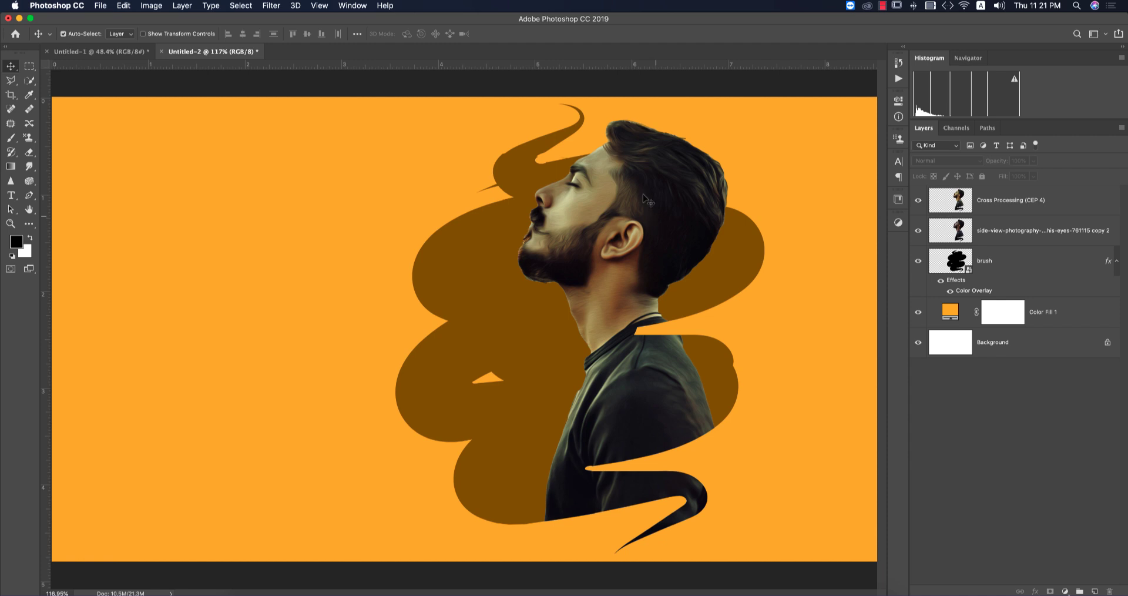
mouse_move(646, 193)
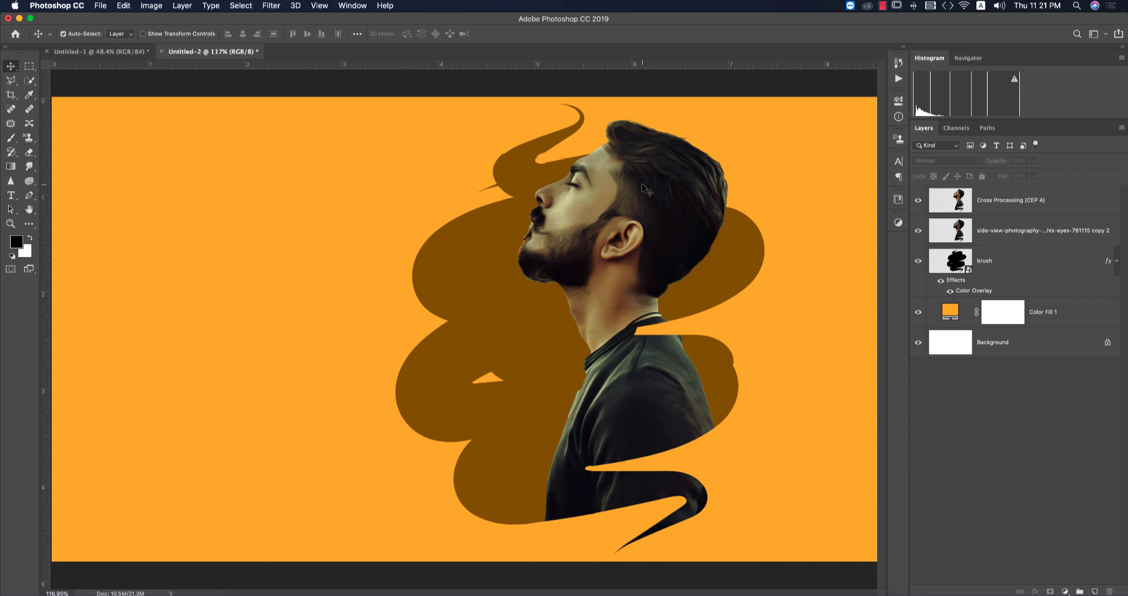
mouse_move(592, 91)
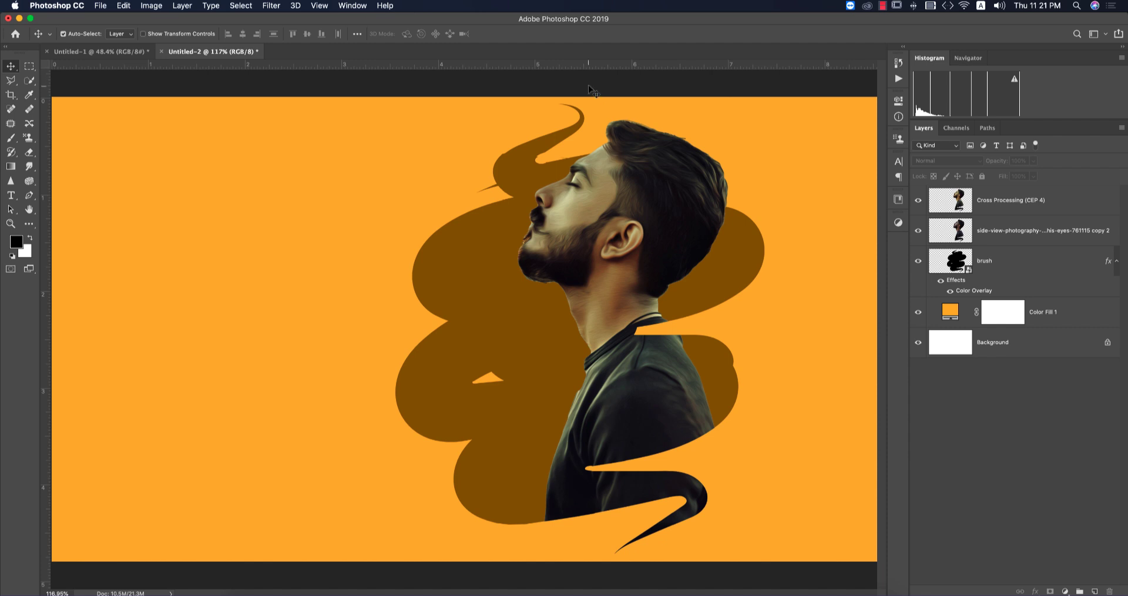
Start a new document from the recent 3000 × 3000 px, 200 ppi preset
click(100, 6)
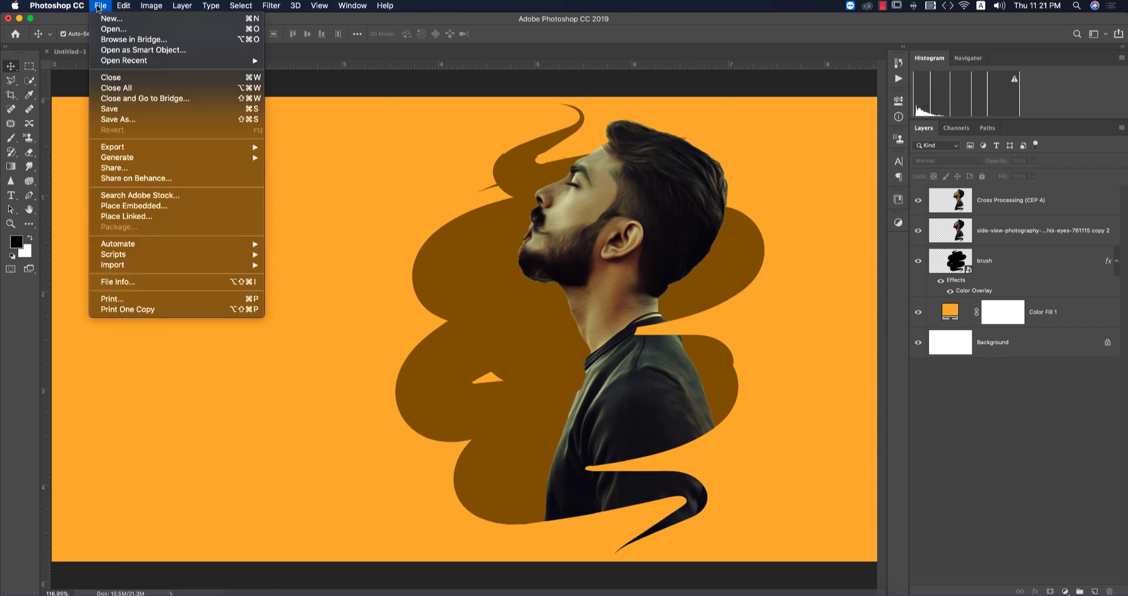
click(112, 18)
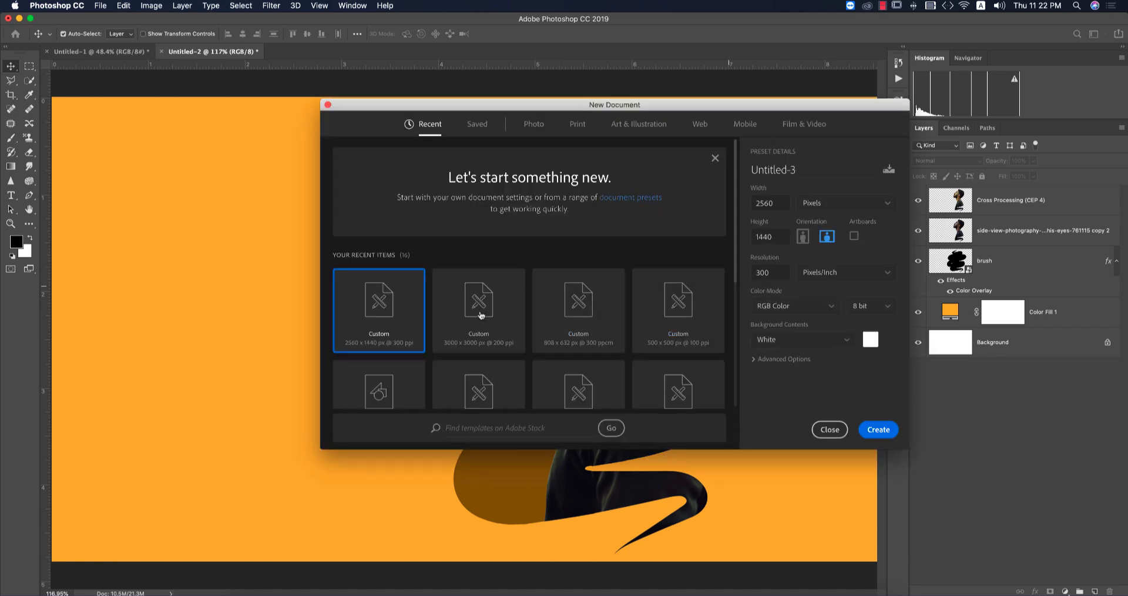
click(478, 310)
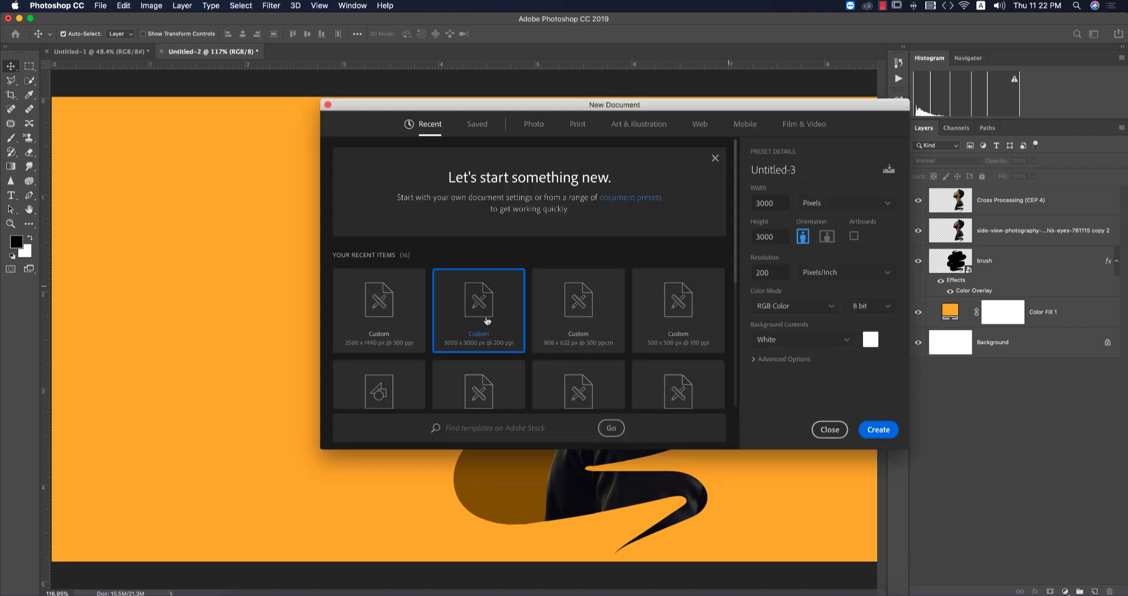
Name the document 'fb profile' and create it
click(799, 170)
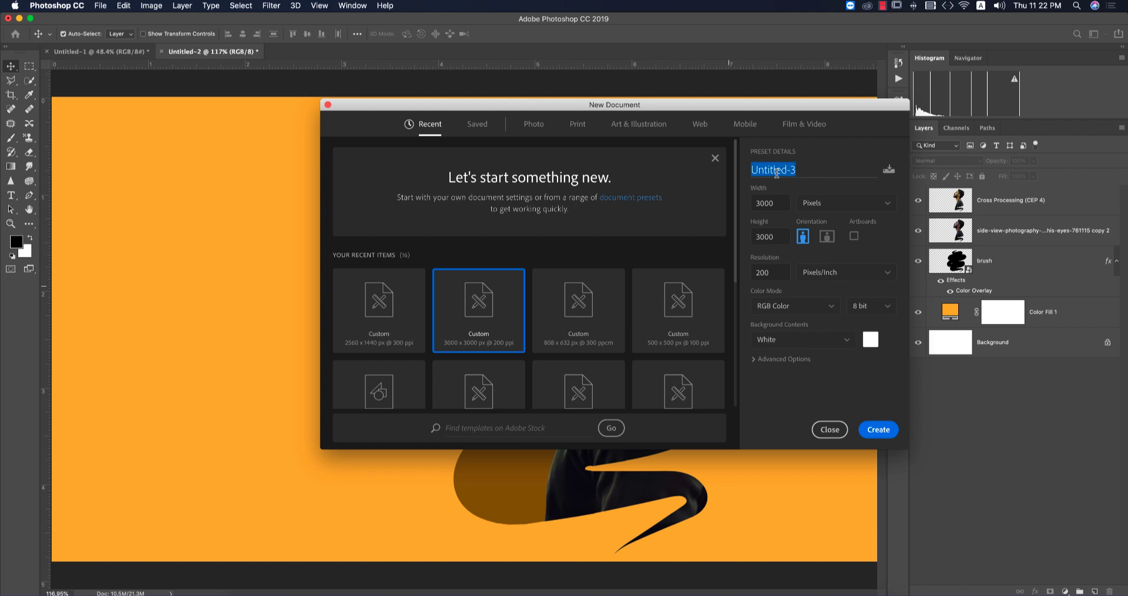
mouse_move(800, 174)
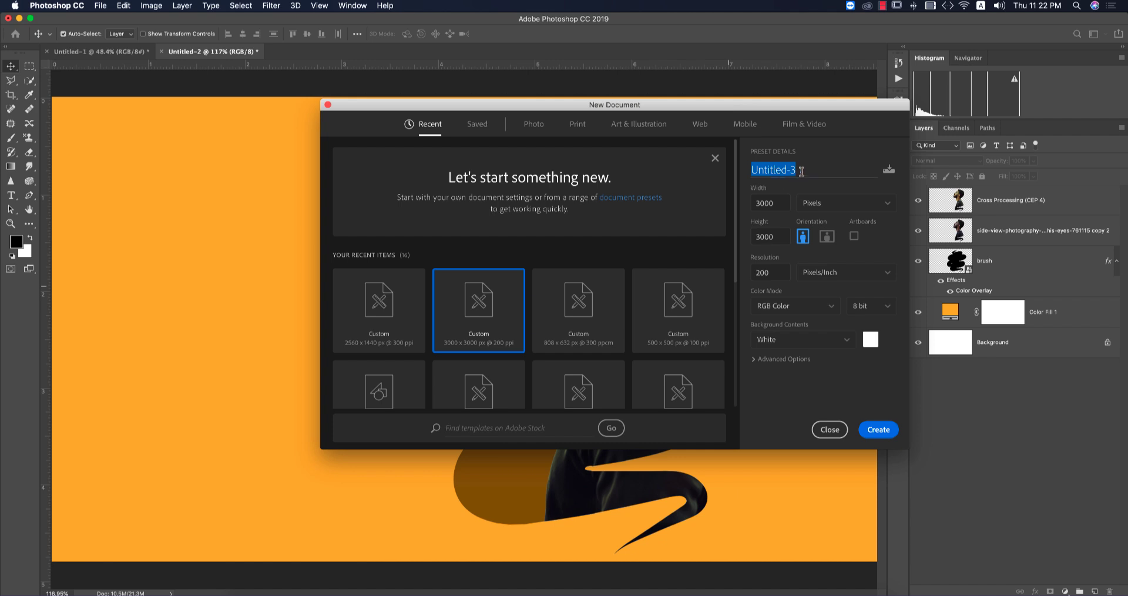
text(fb profile)
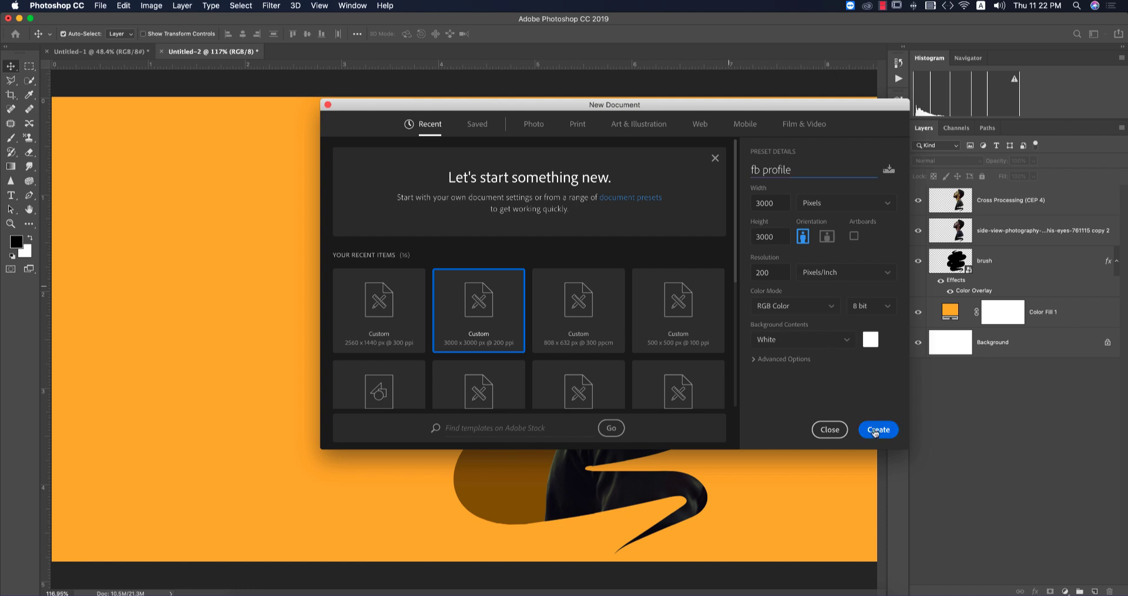
click(877, 430)
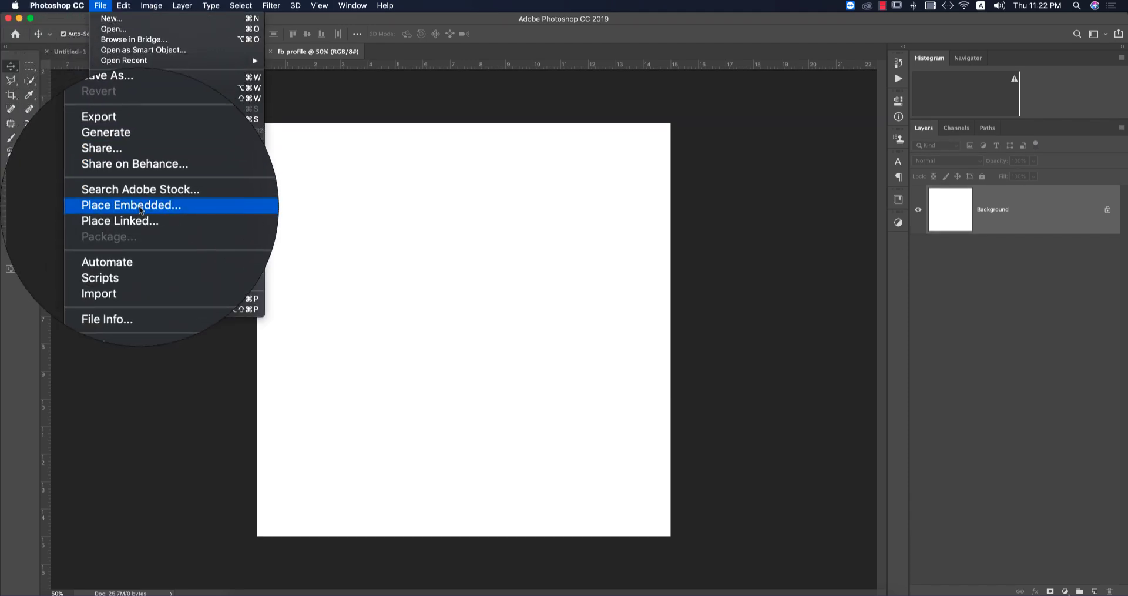
Place the side-view photo of the man as an embedded layer in the document
click(131, 206)
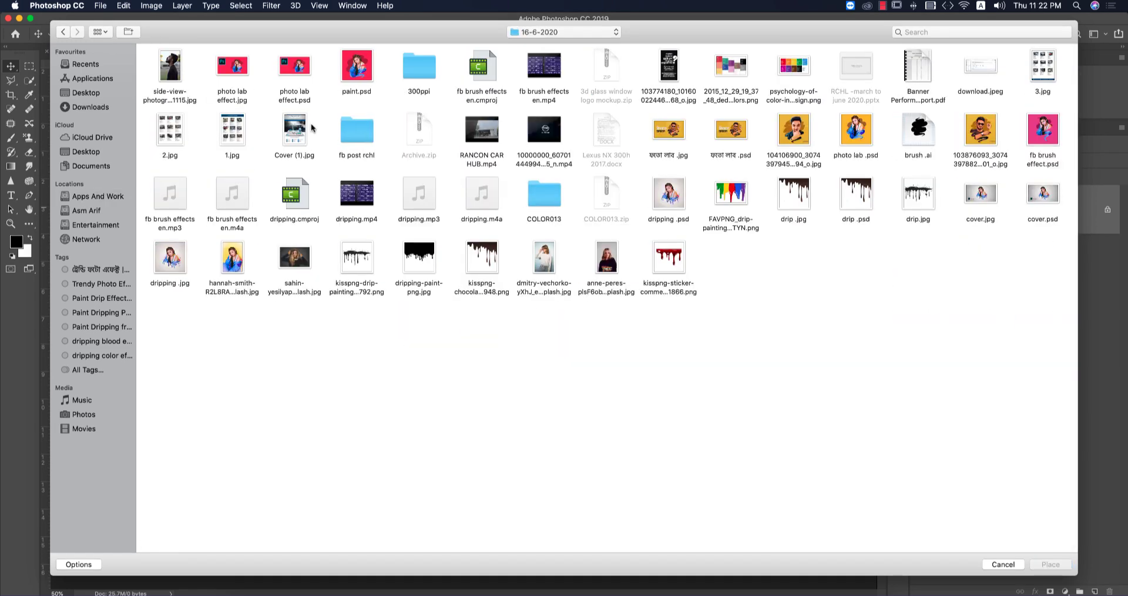
click(169, 64)
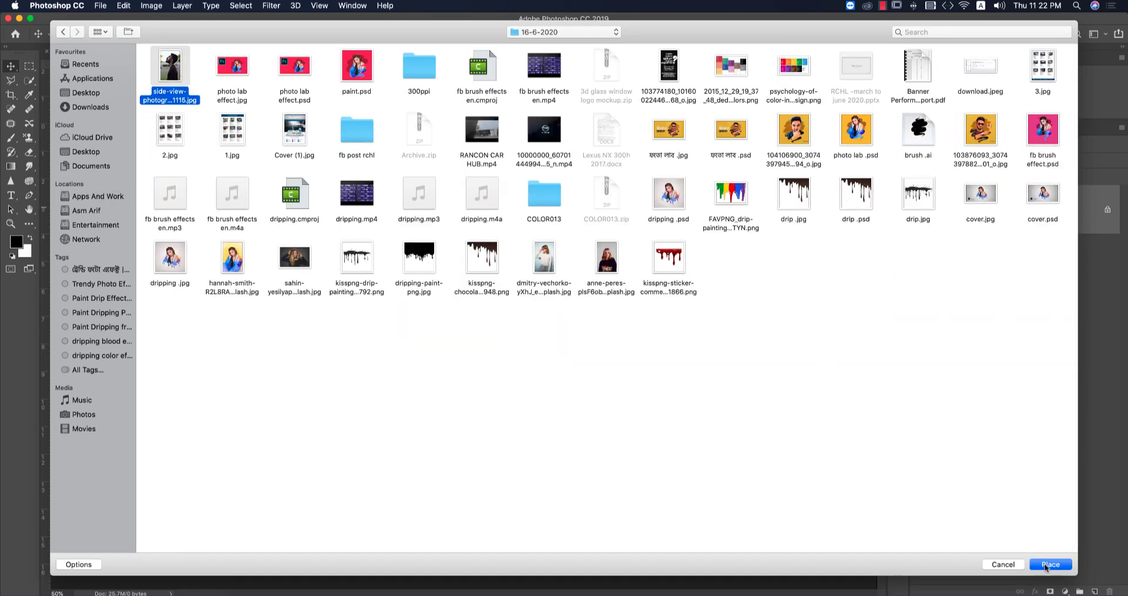
click(1049, 564)
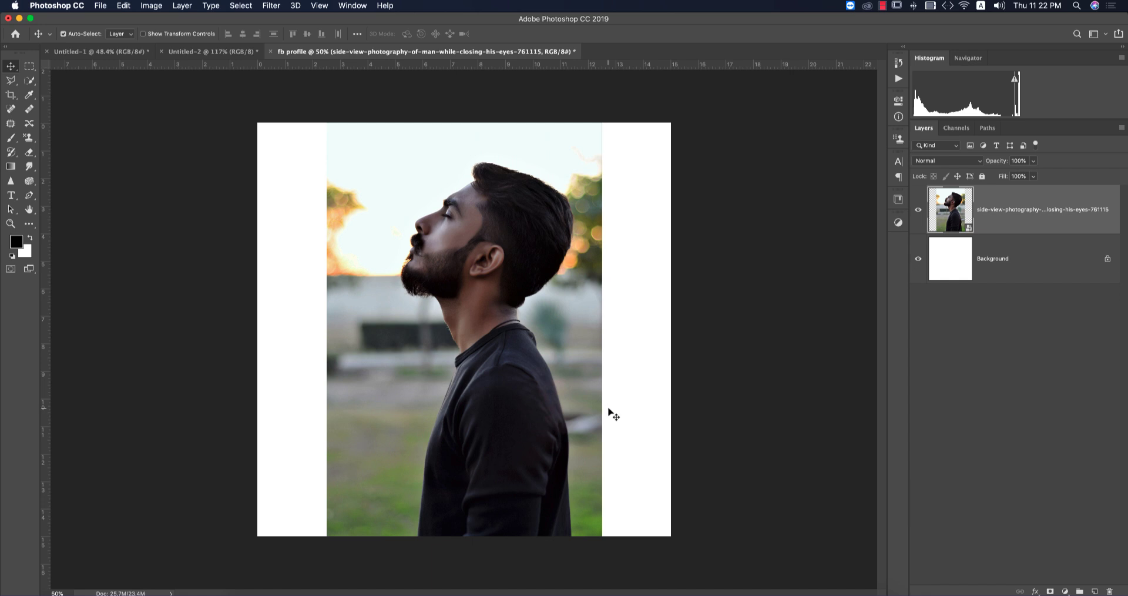
right_click(949, 209)
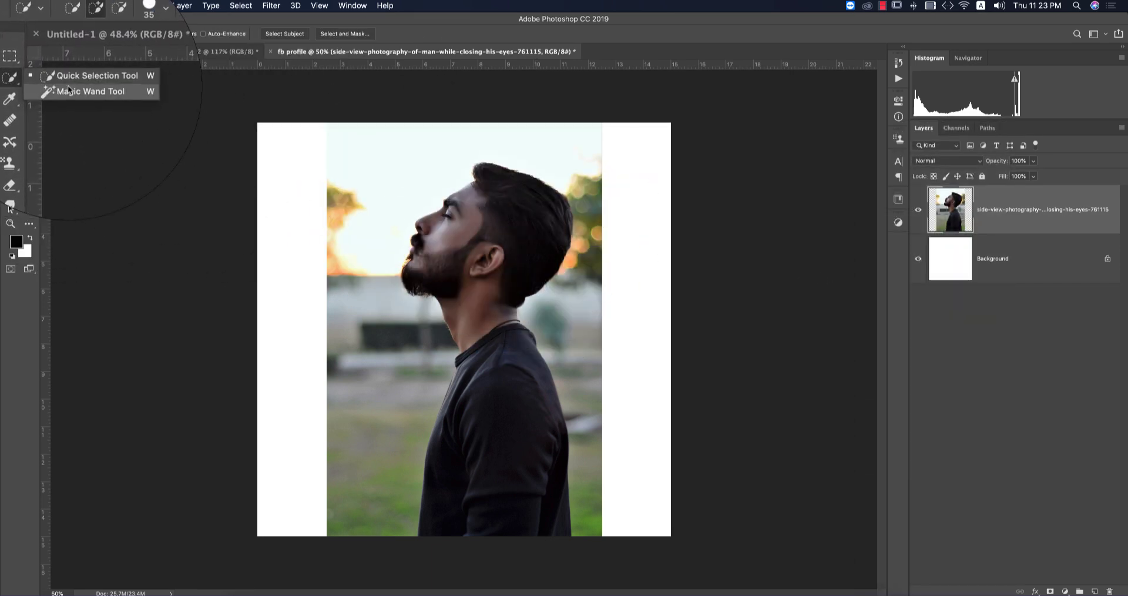
Use the Quick Selection tool's Select Subject to select the man
click(96, 75)
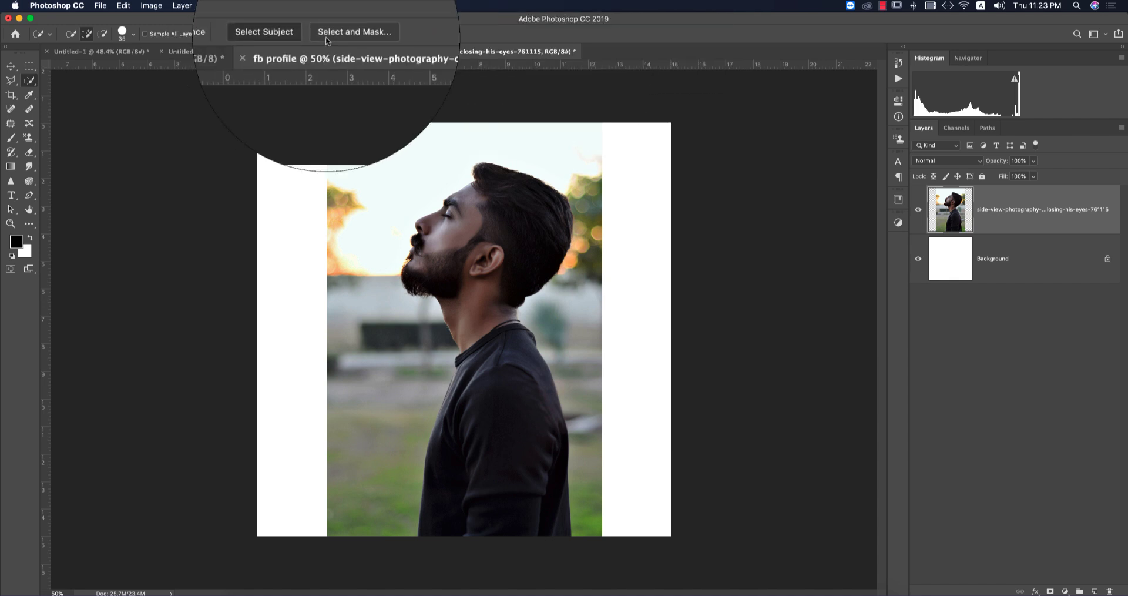
click(263, 30)
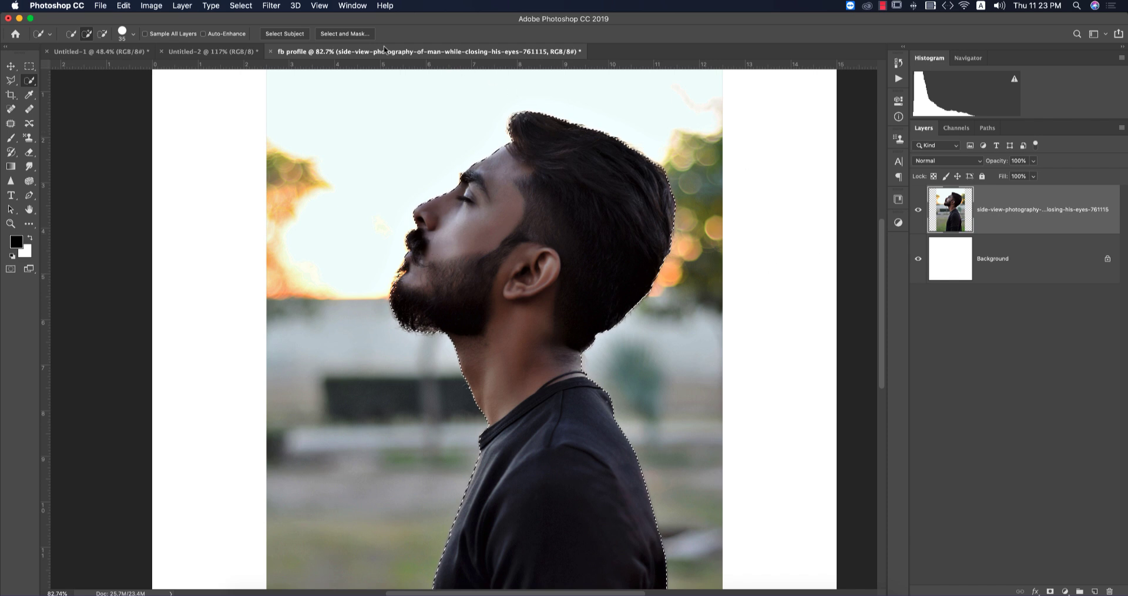
Refine the selection in Select and Mask and output it as a new layer with layer mask
click(344, 34)
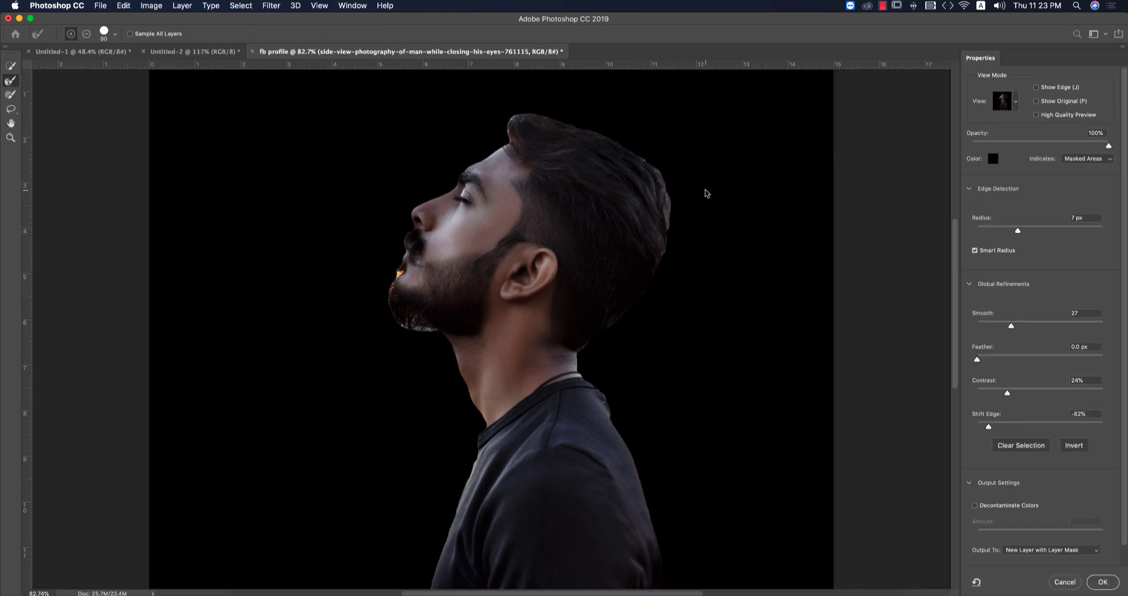
mouse_move(648, 299)
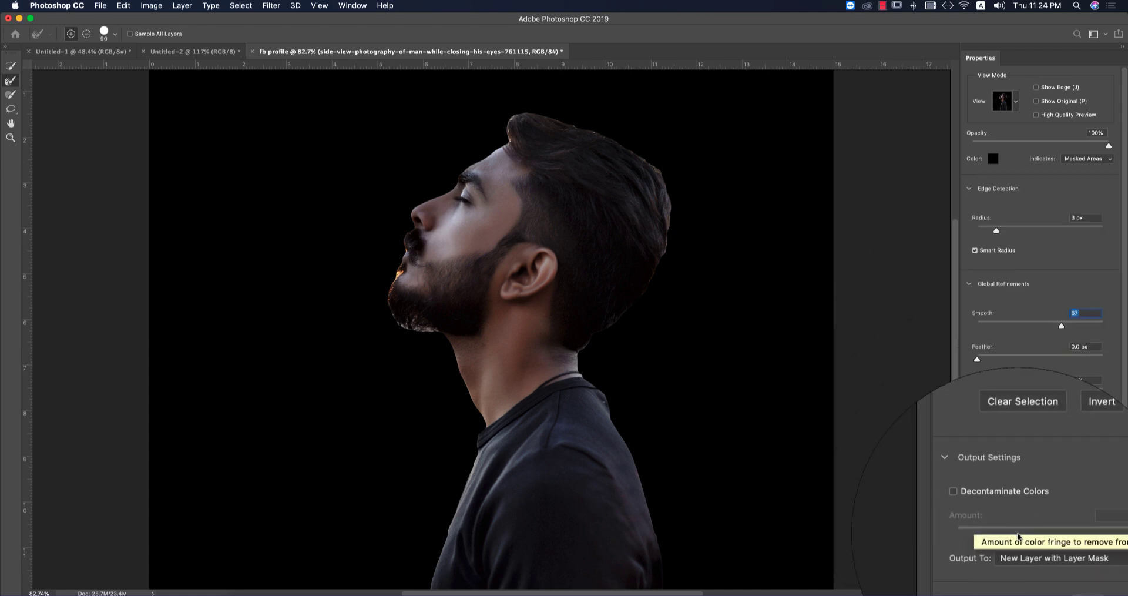
click(1052, 558)
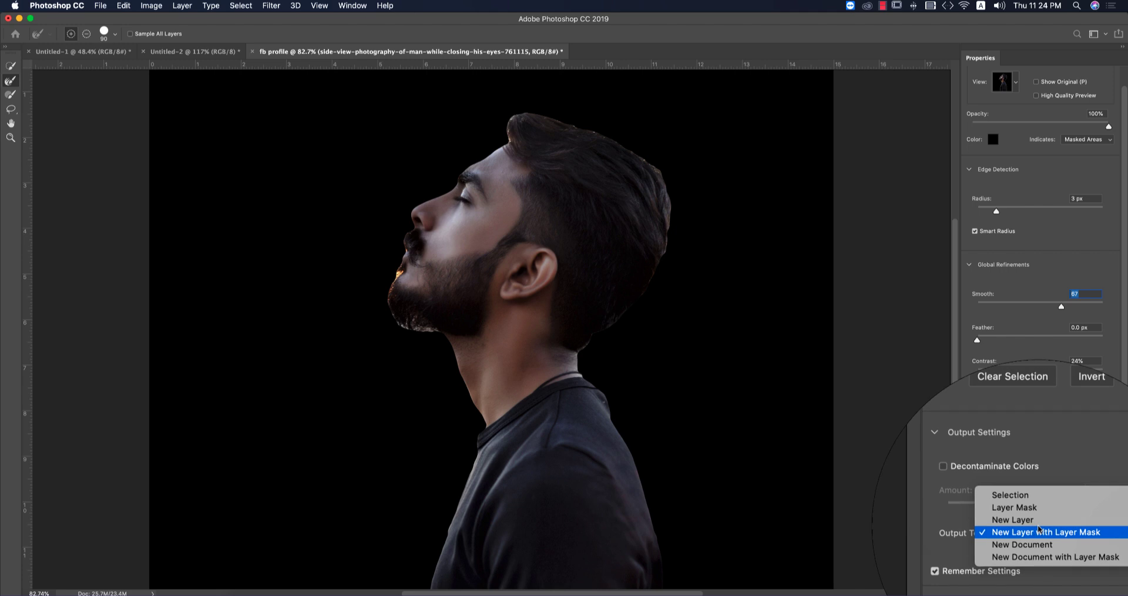
click(1043, 532)
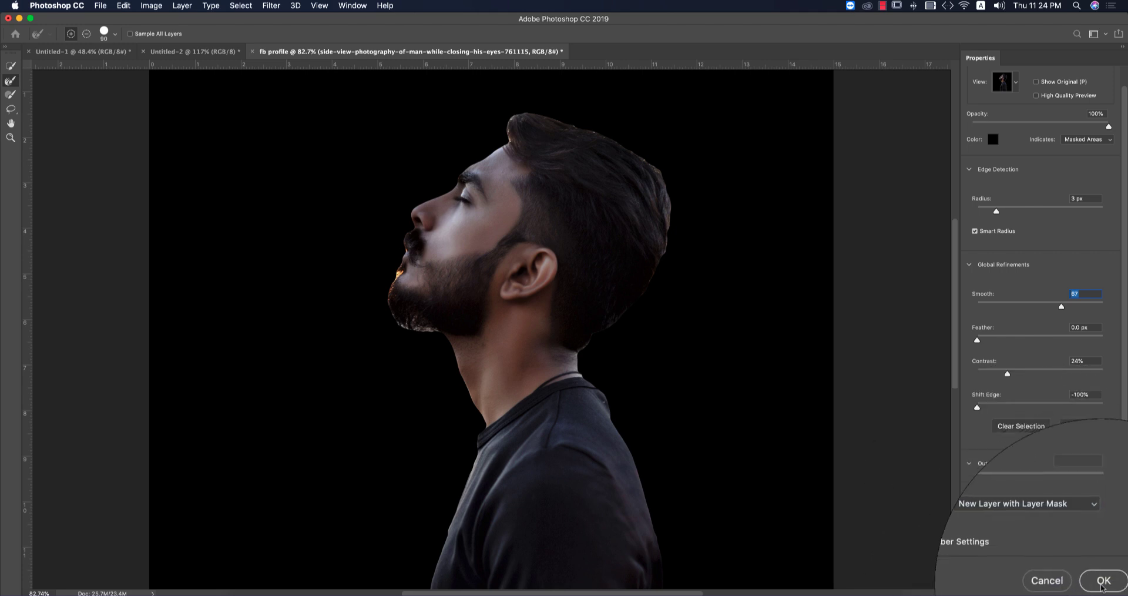
click(1103, 580)
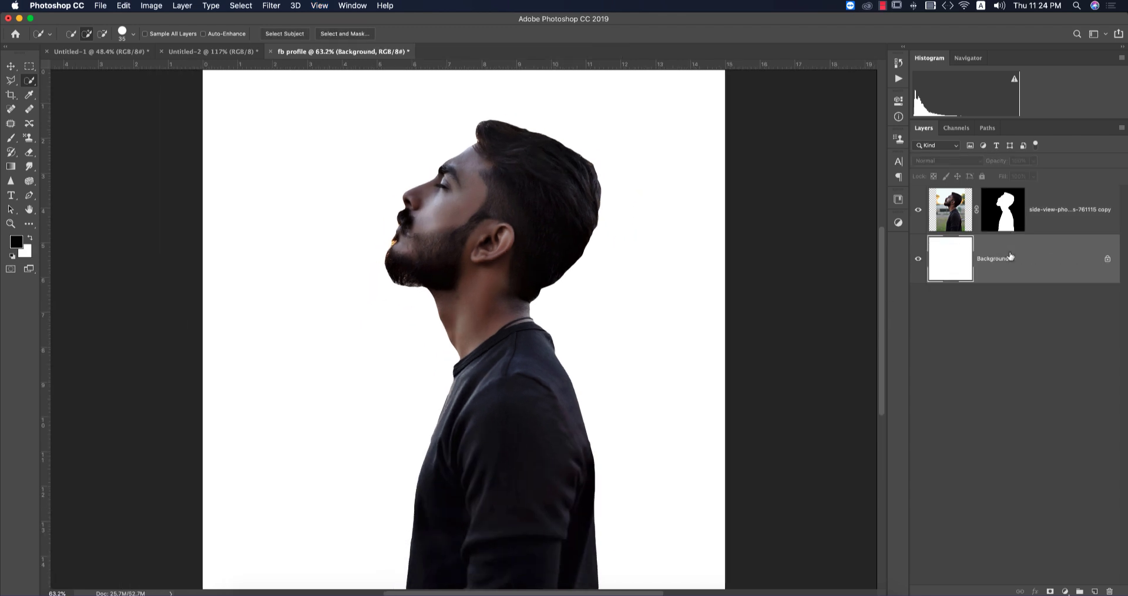
Apply the cutout's layer mask permanently, checking it against the hidden white background
right_click(1002, 209)
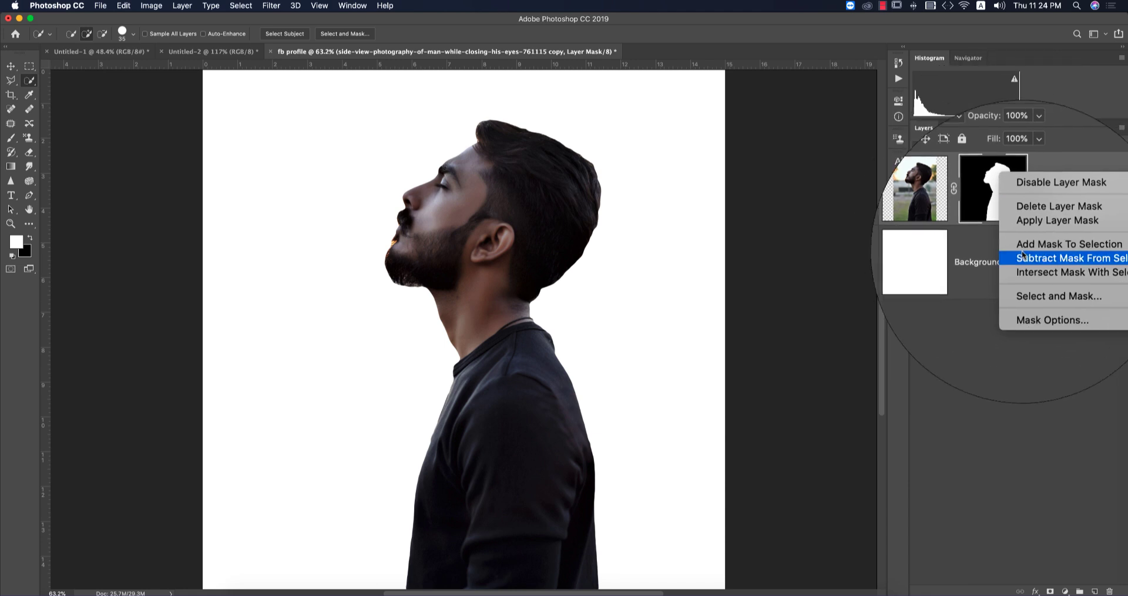
click(1056, 220)
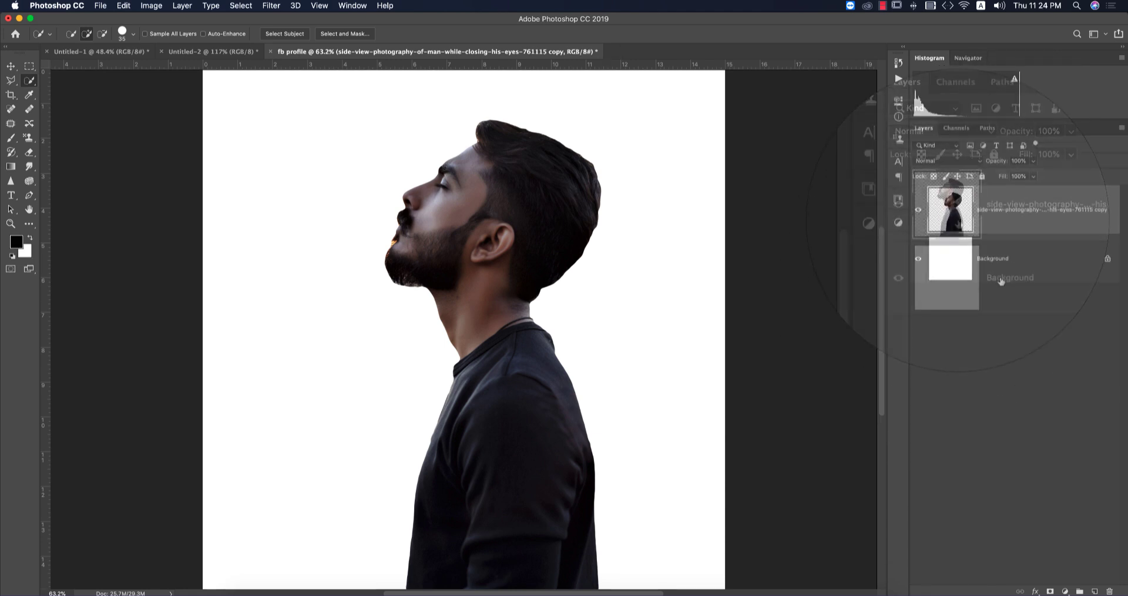
click(919, 262)
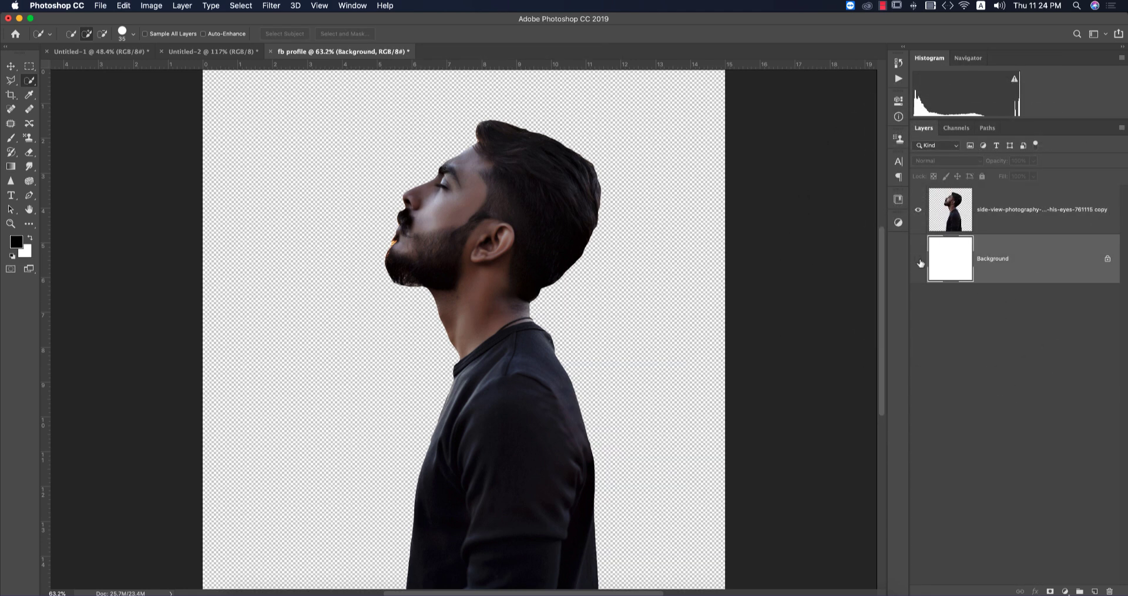
click(917, 258)
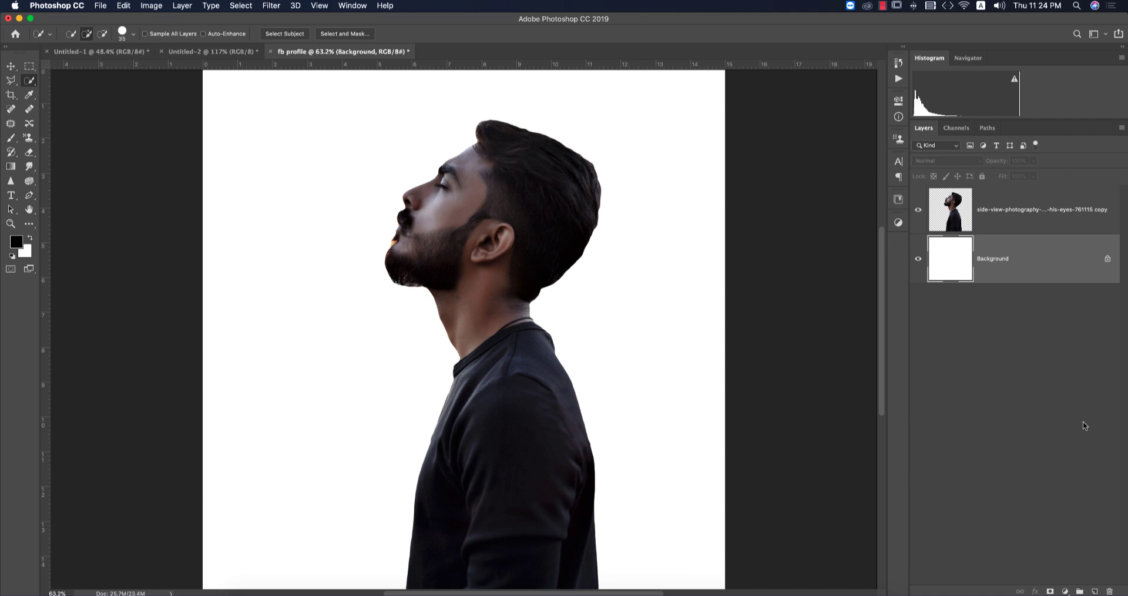
mouse_move(36, 97)
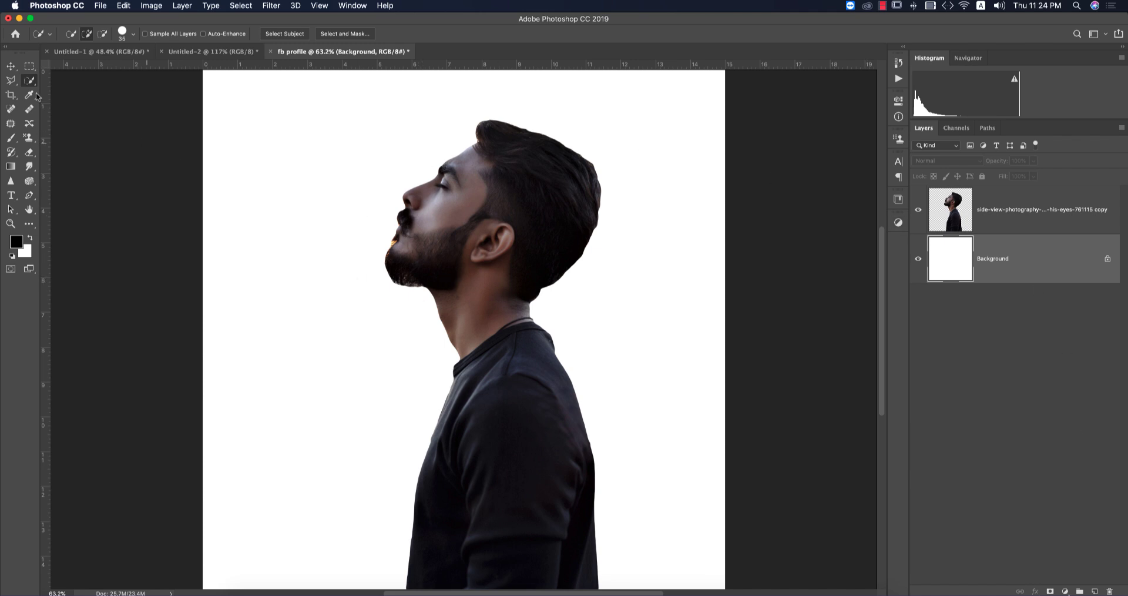
click(1075, 591)
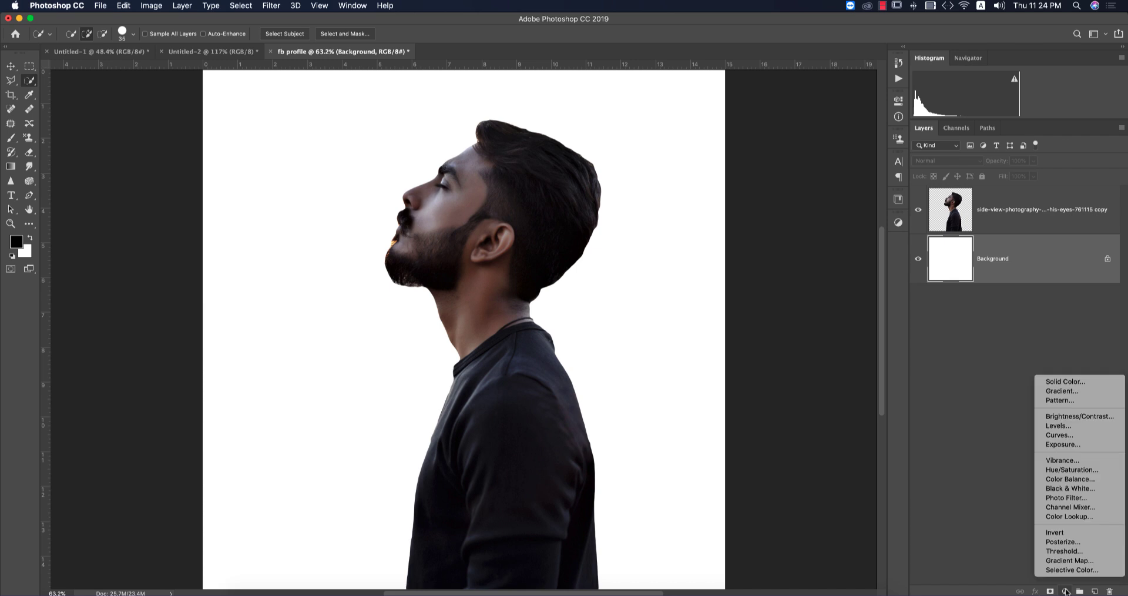
Add a Solid Color fill layer in bright orange #f3af45 behind the man
click(1065, 382)
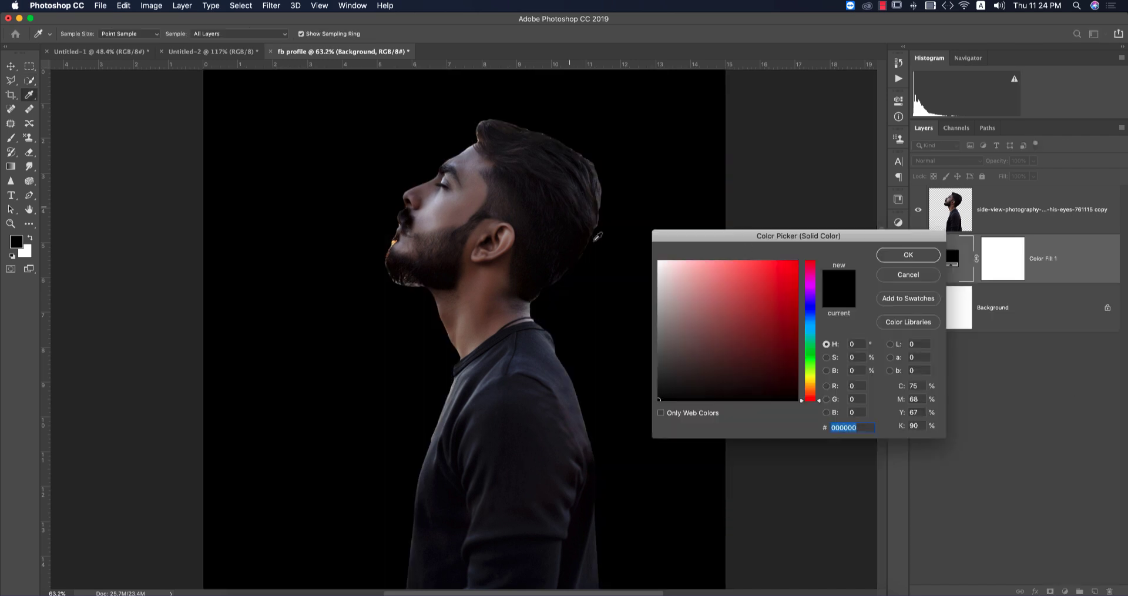
click(772, 313)
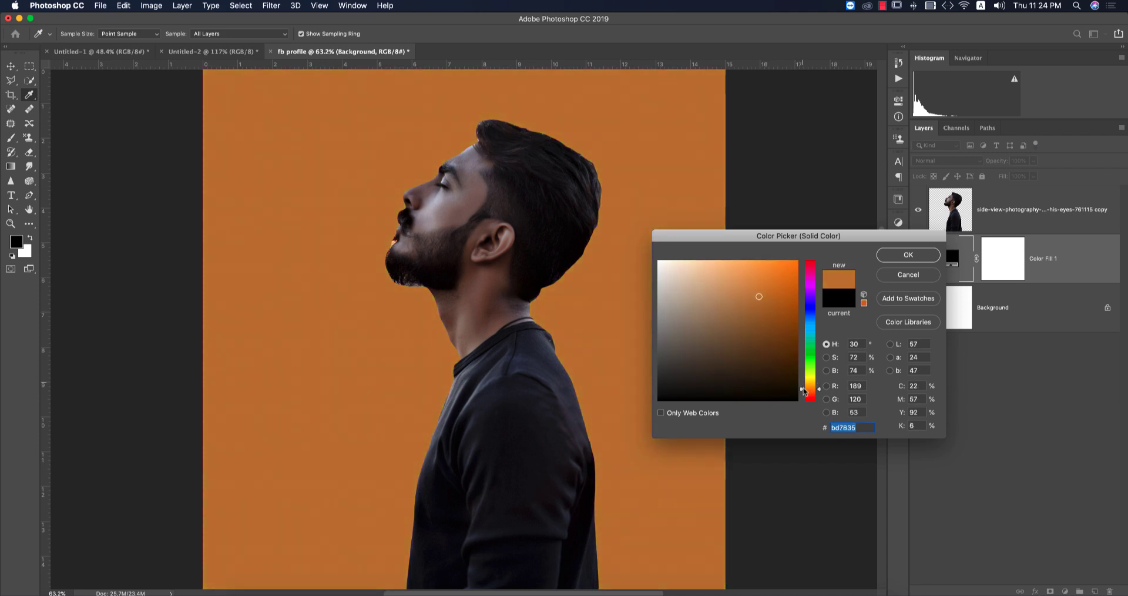
click(758, 265)
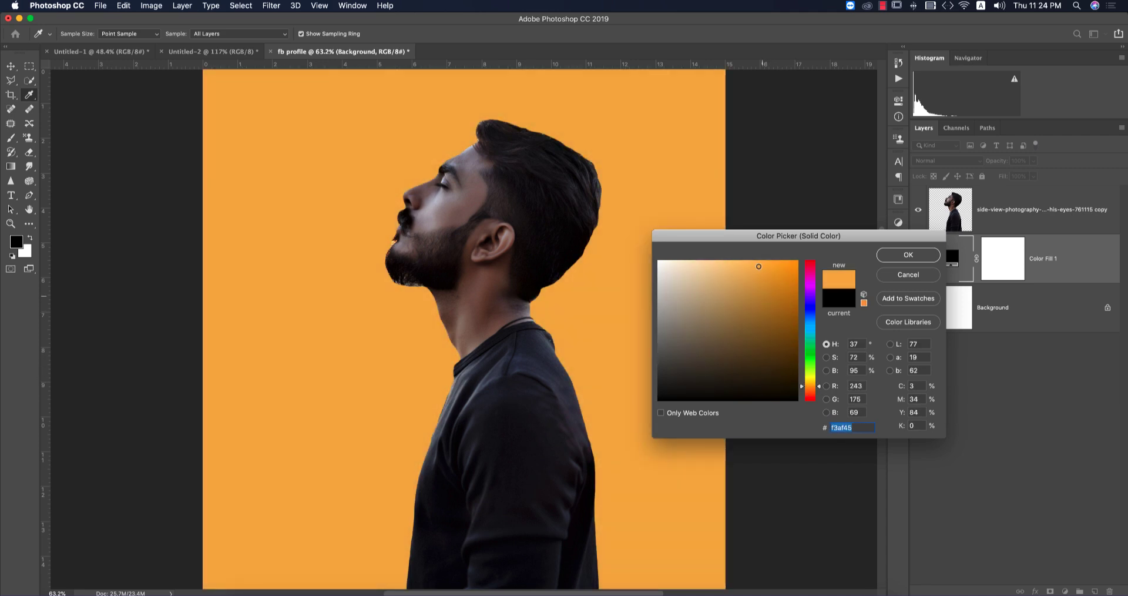
click(906, 255)
text(photo)
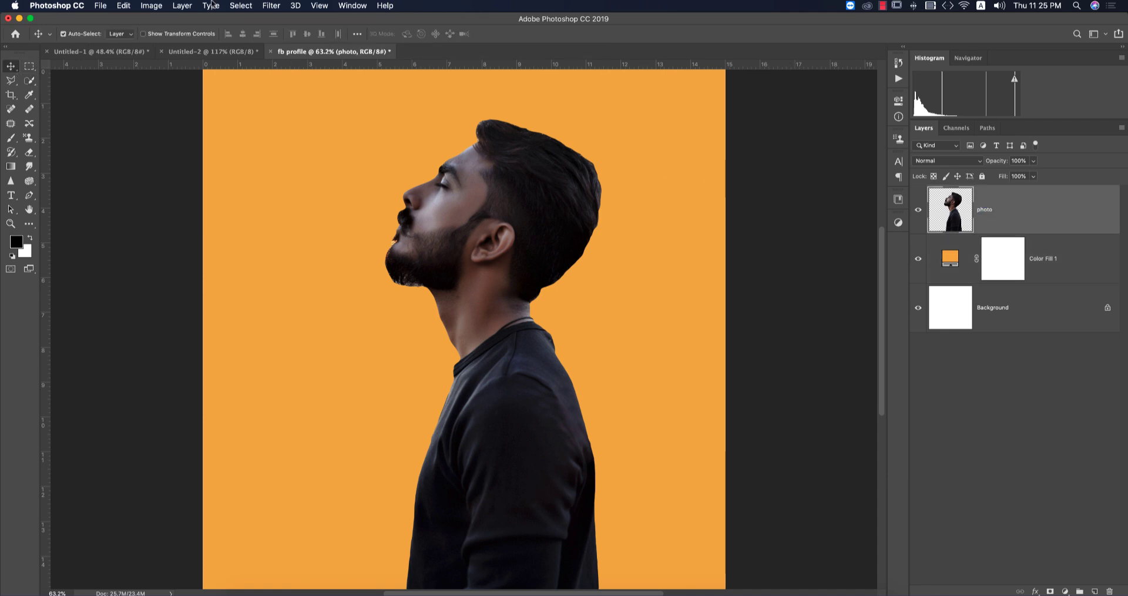
mouse_move(177, 212)
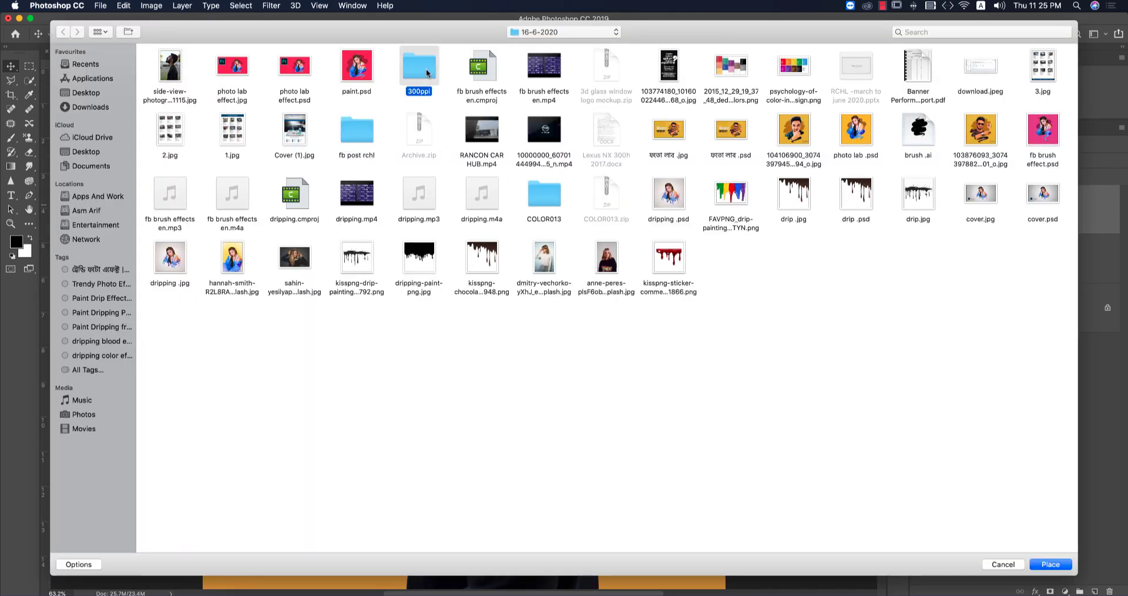
Place brush.png from the 300ppi folder as an embedded scribble layer
double_click(418, 64)
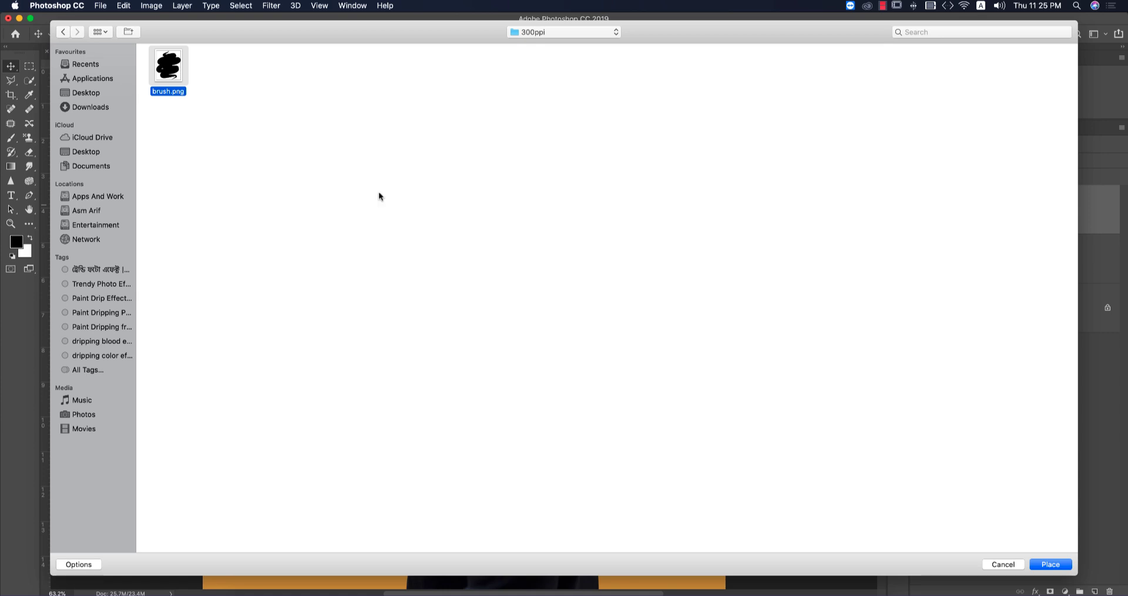
mouse_move(509, 298)
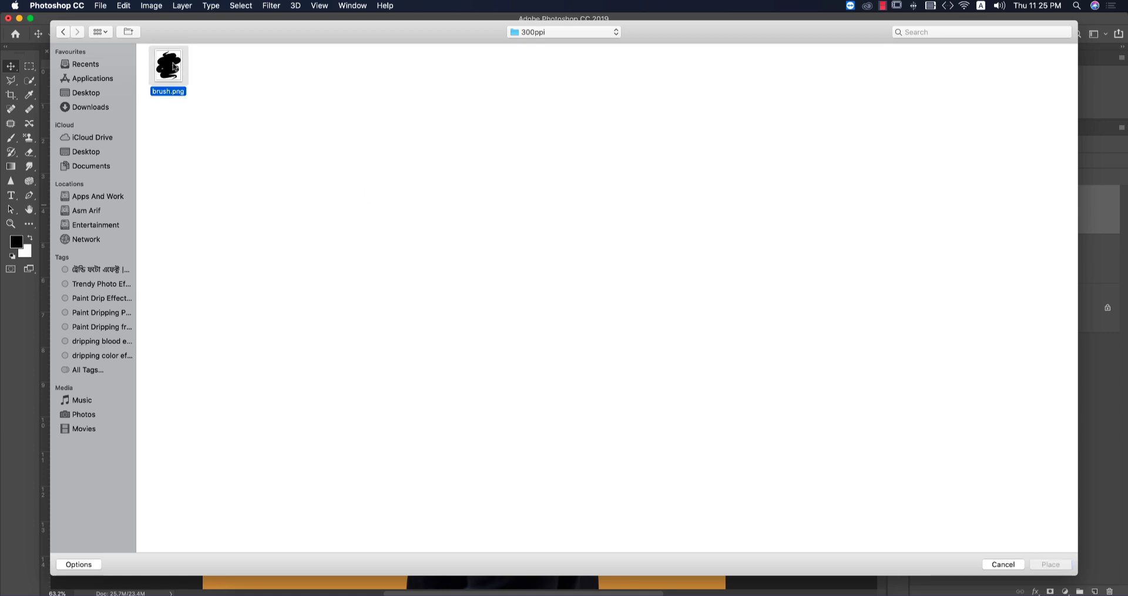
click(1049, 564)
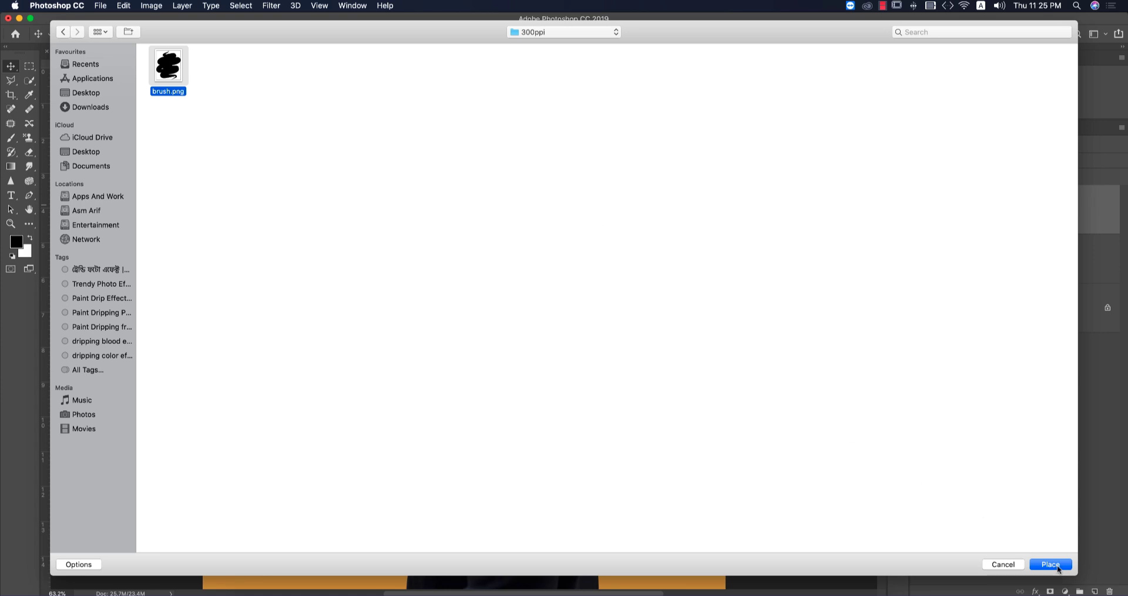
mouse_move(567, 230)
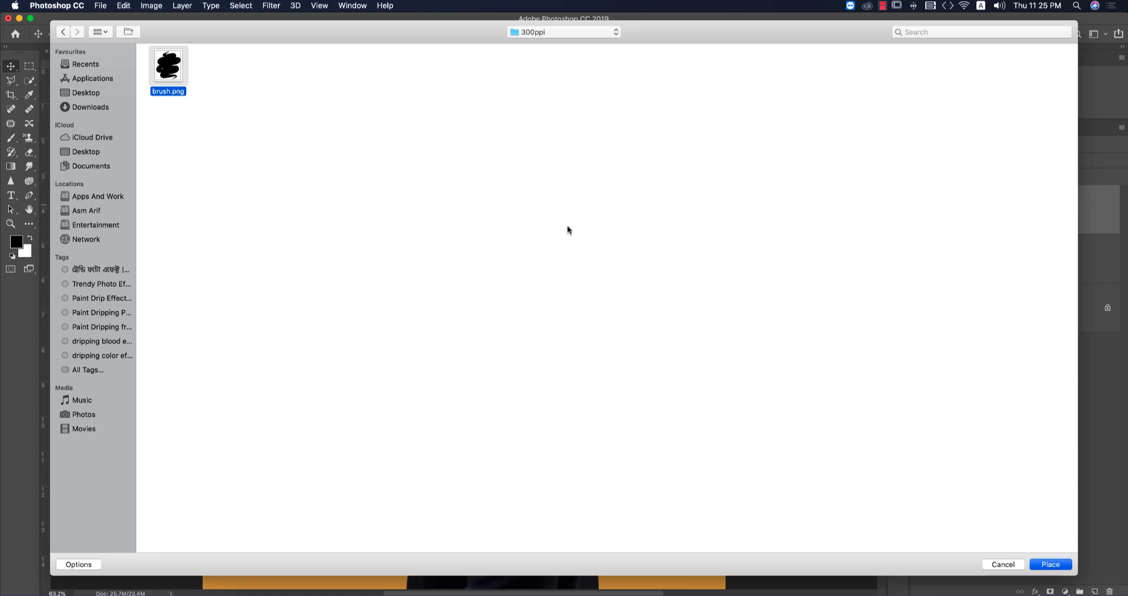
click(1049, 564)
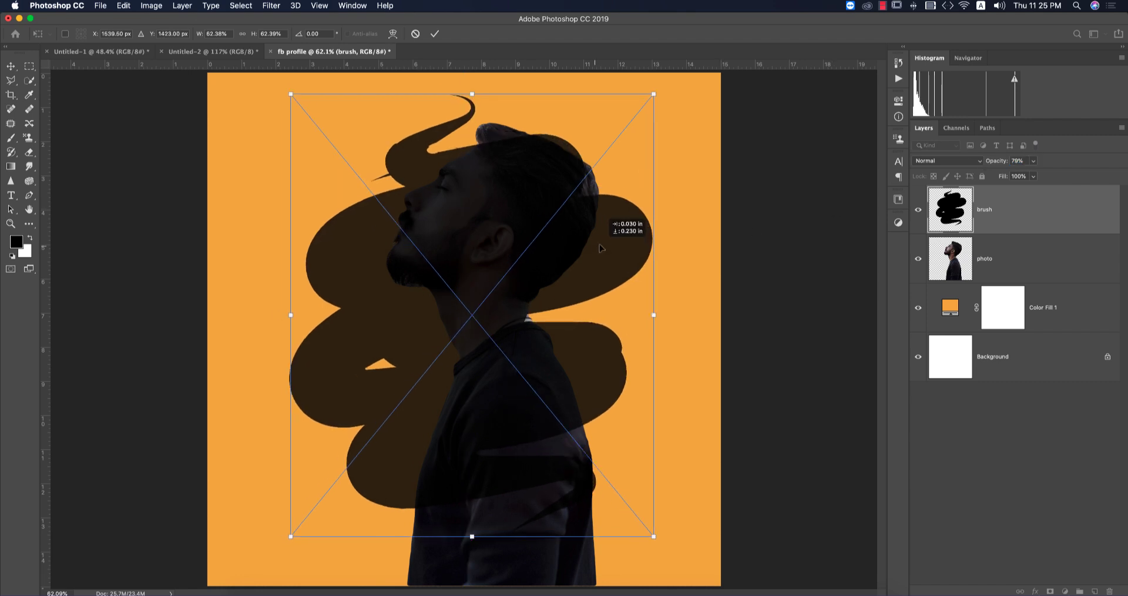
Position the scribble over the man, commit it at 100% opacity and load its shape as a selection
drag(468, 316, 453, 316)
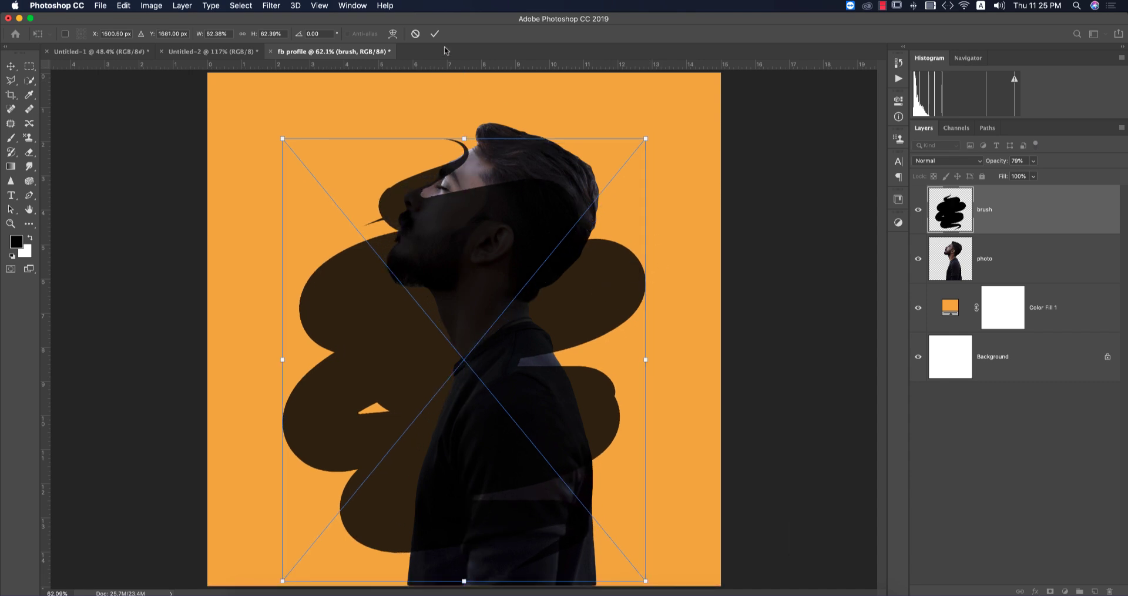
click(434, 34)
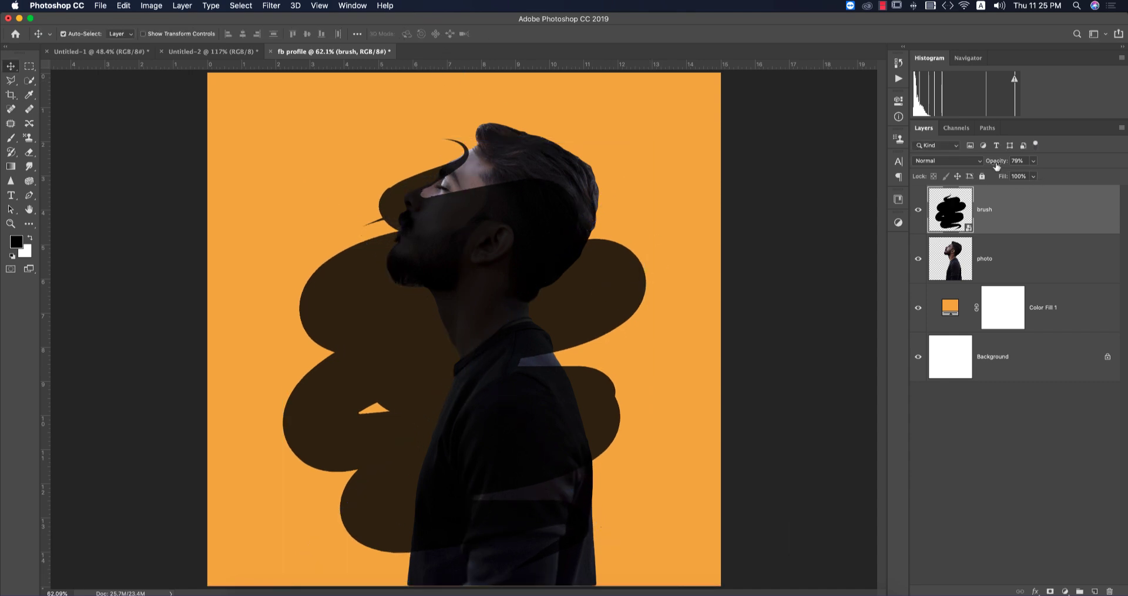
click(1019, 160)
text(m)
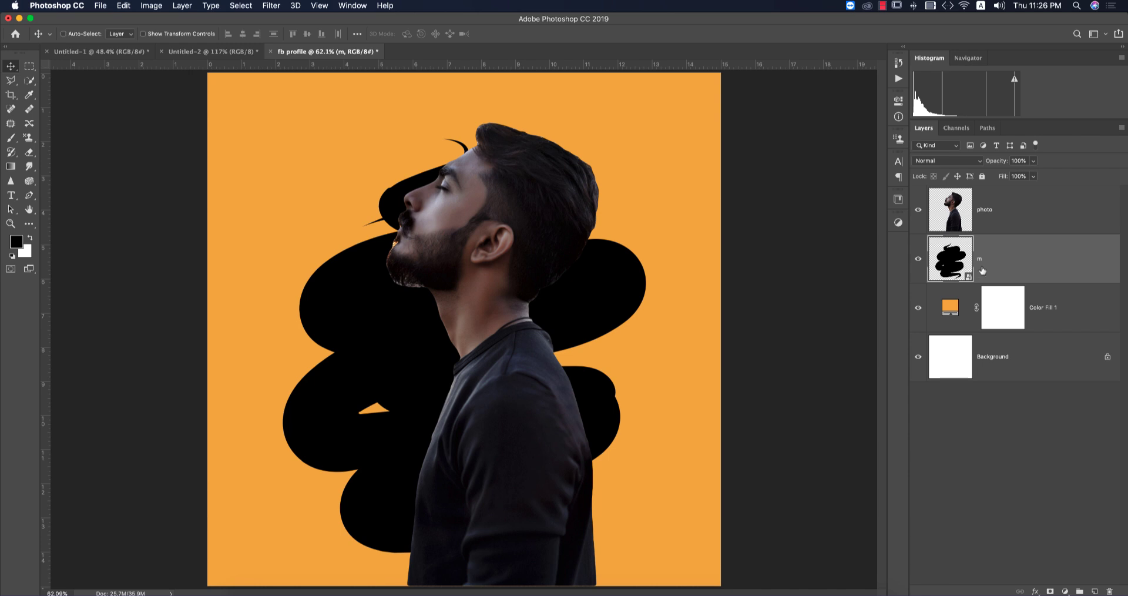
click(950, 258)
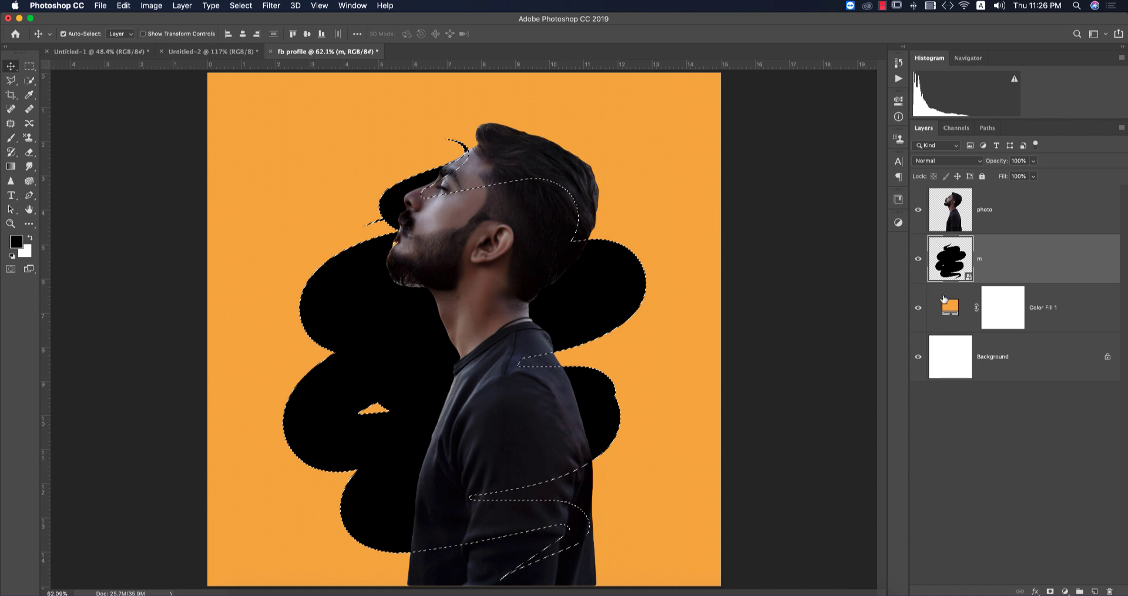
Mask the photo layer to the scribble selection and paint the man's head back into view
click(950, 209)
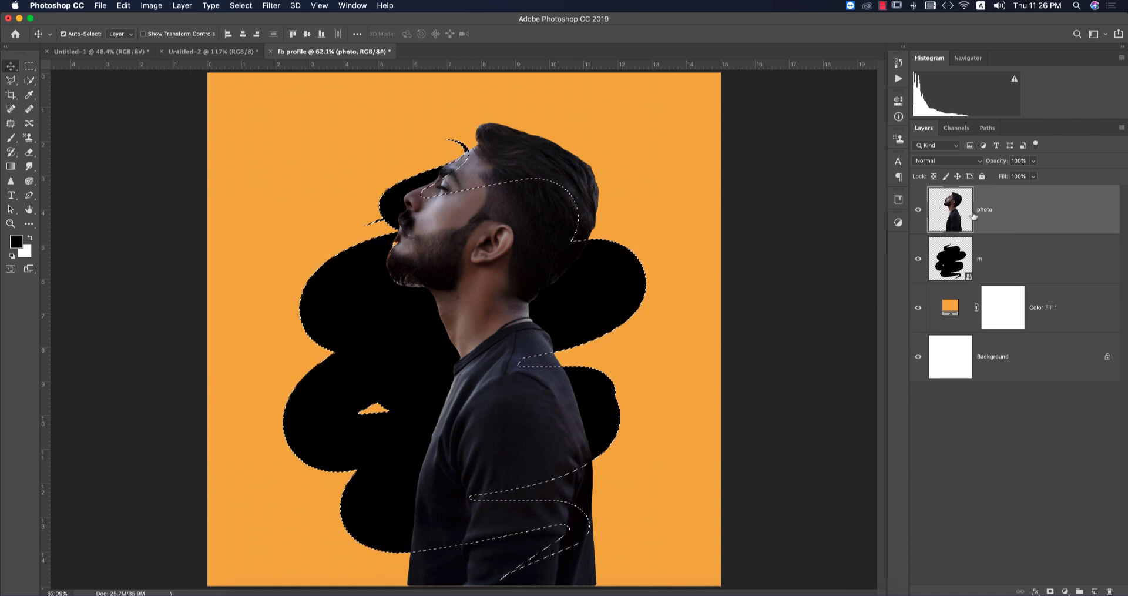
click(917, 209)
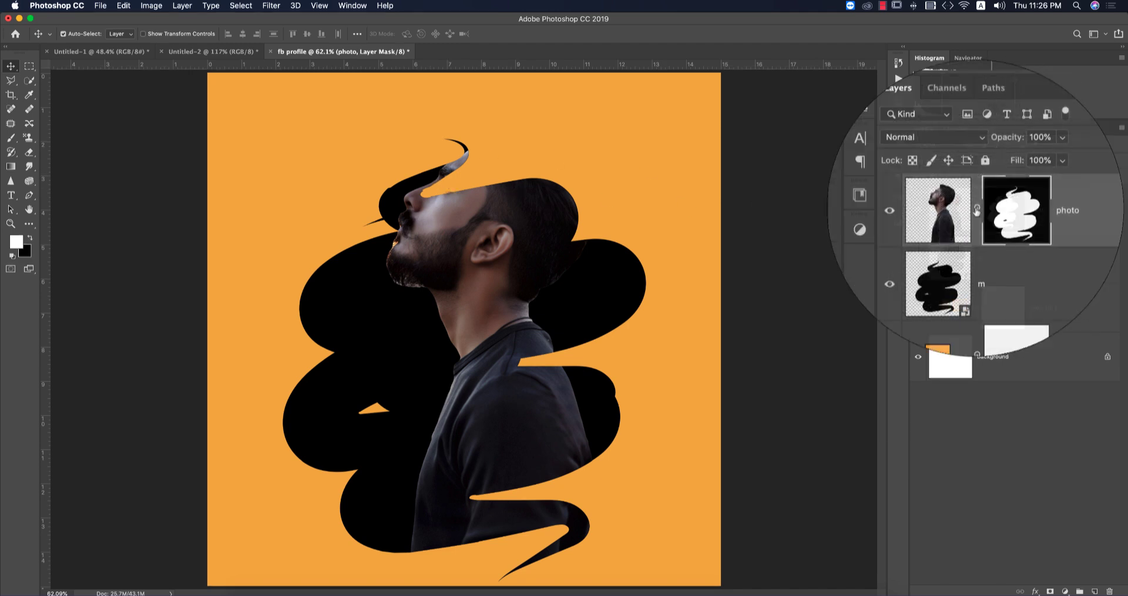
click(10, 107)
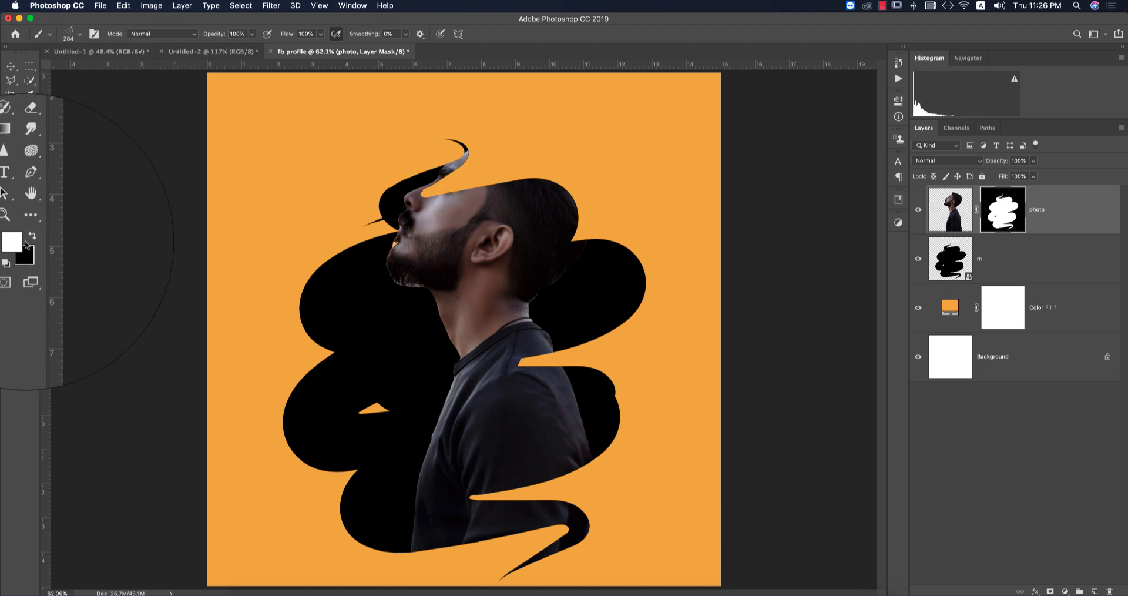
click(28, 237)
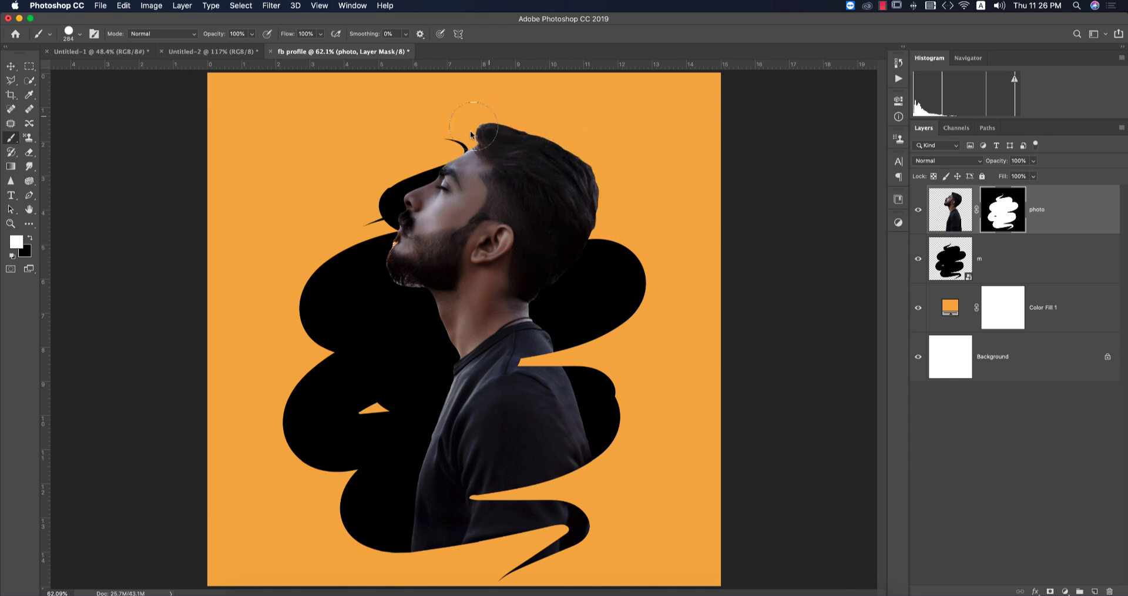
Check the masked photo, then add a Color Overlay layer style to the scribble layer m
click(10, 66)
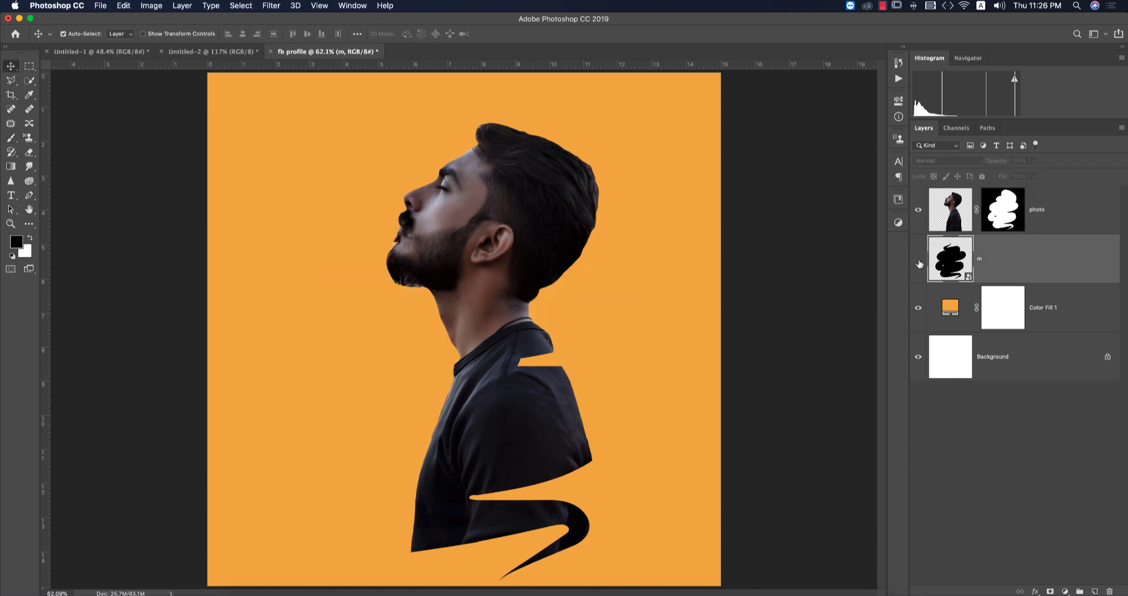
right_click(978, 259)
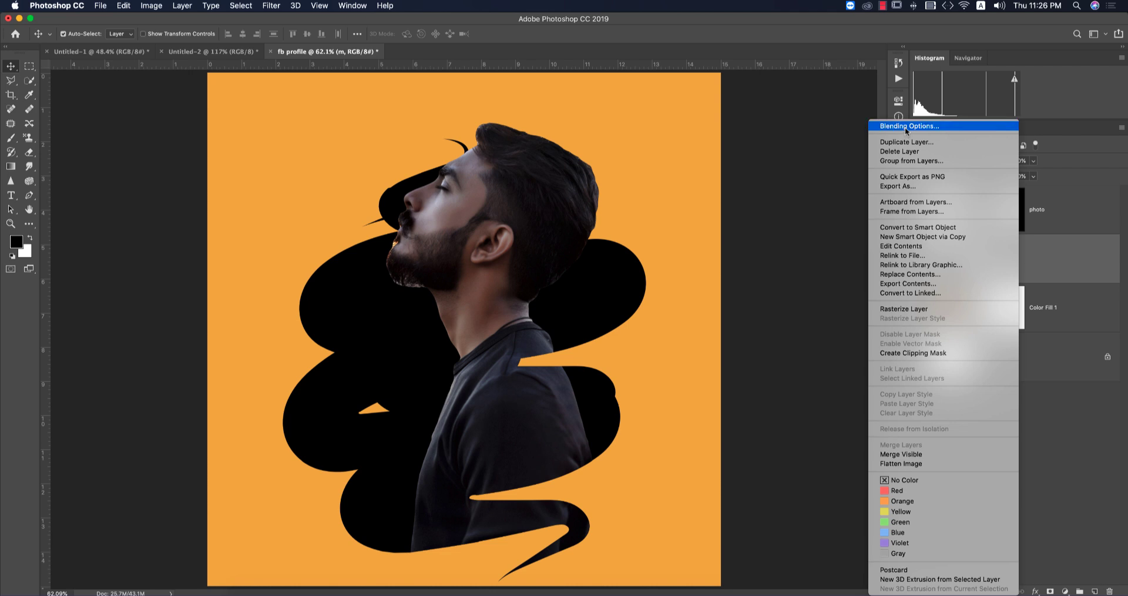
click(908, 125)
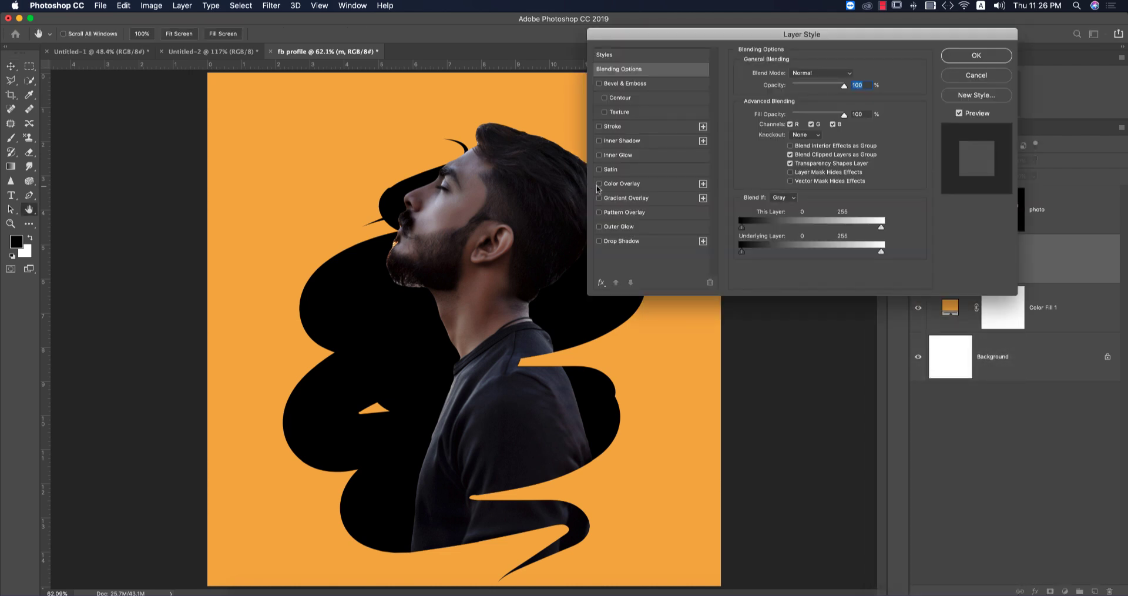
click(598, 184)
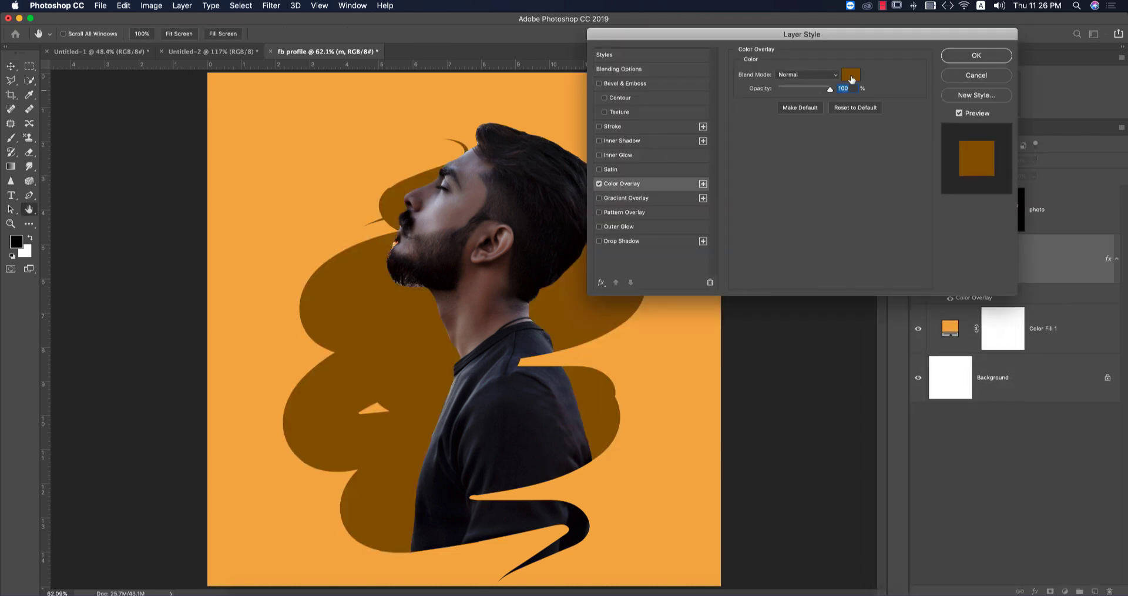
Set the overlay to a dark brown and select the scribble layer m
click(850, 74)
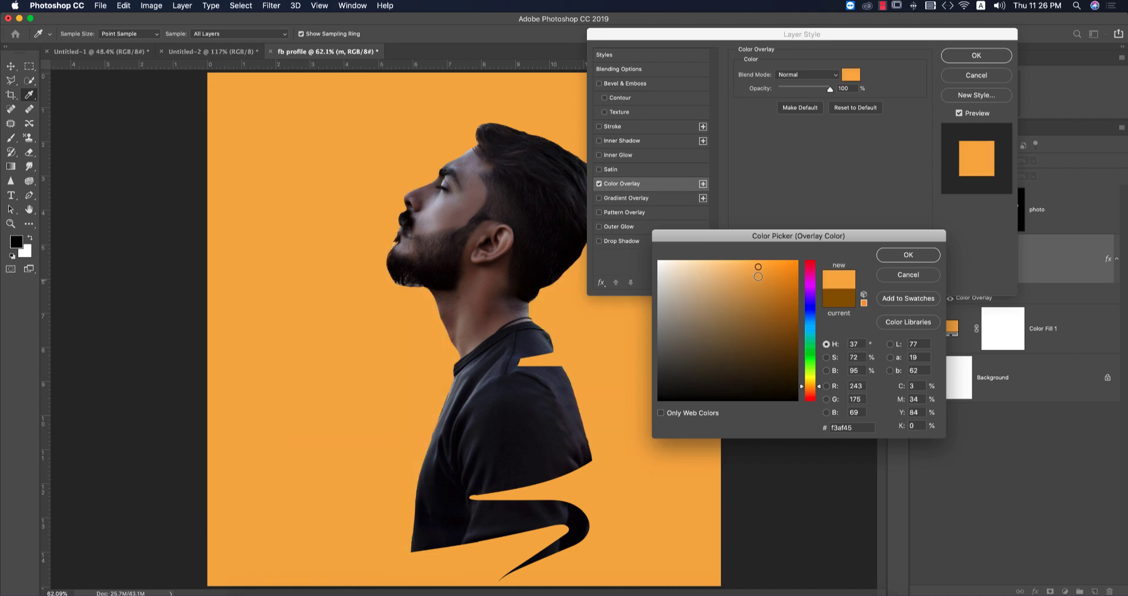
click(757, 315)
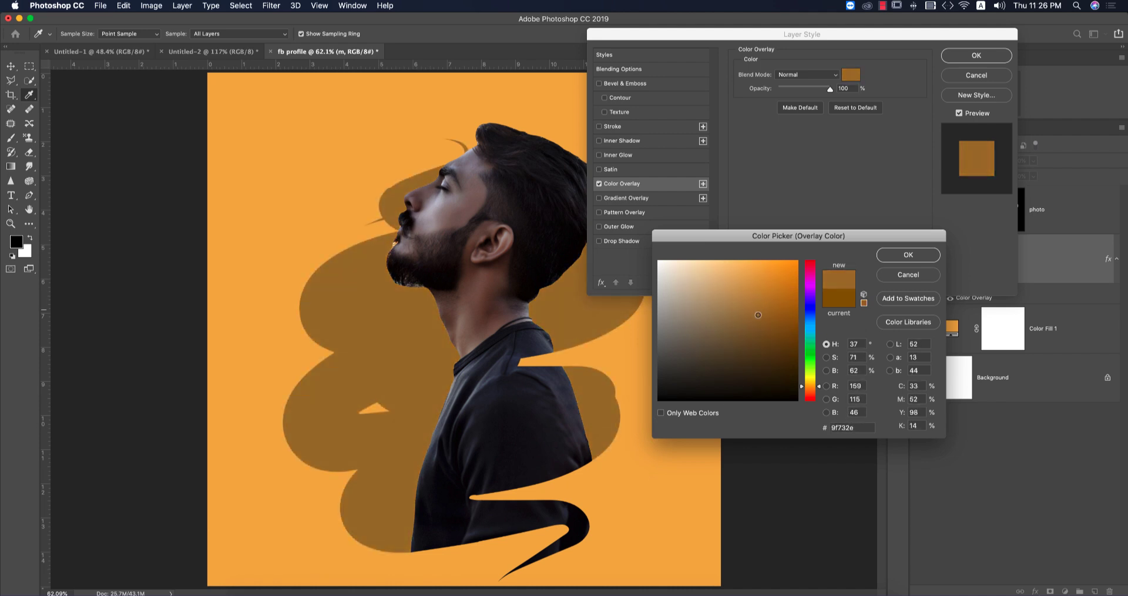
click(758, 306)
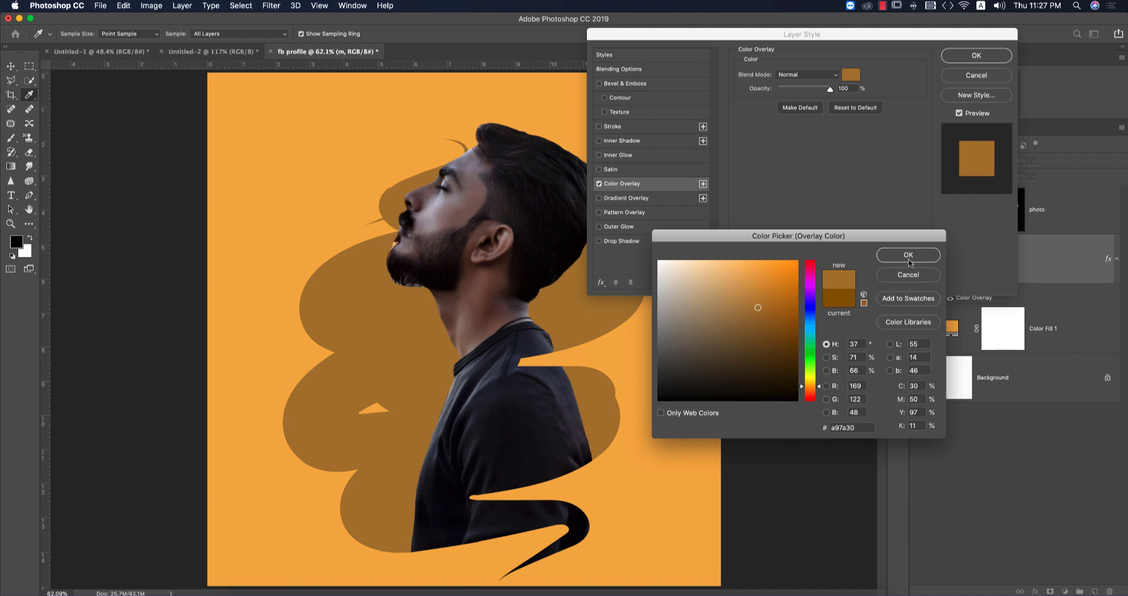
click(908, 255)
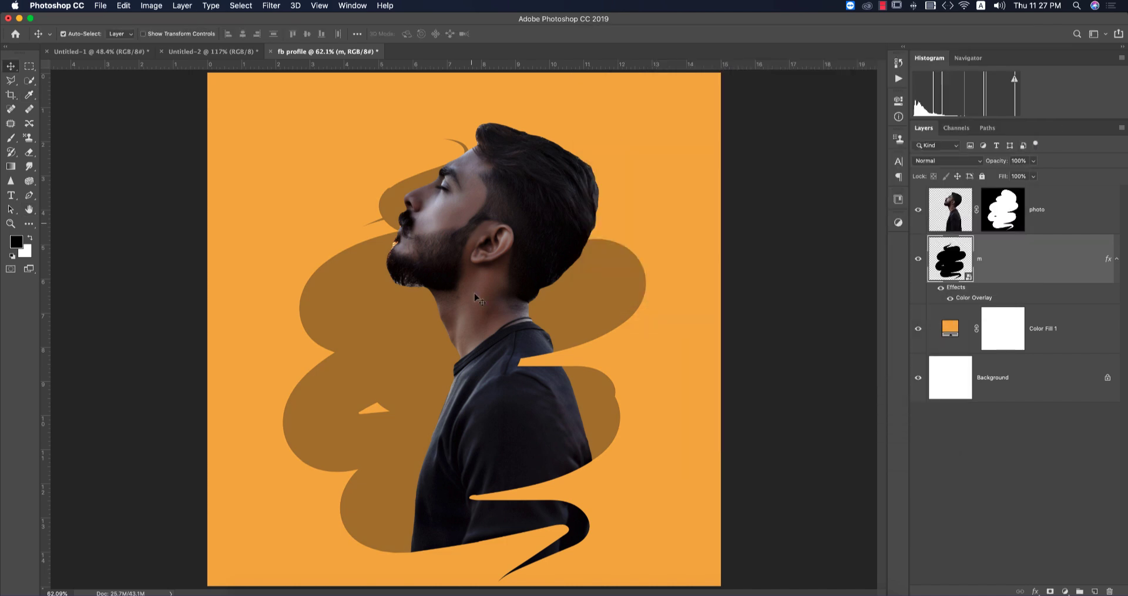
Apply the Oil Paint filter to the man's photo with Cleanliness and Scale raised to 10
click(1036, 209)
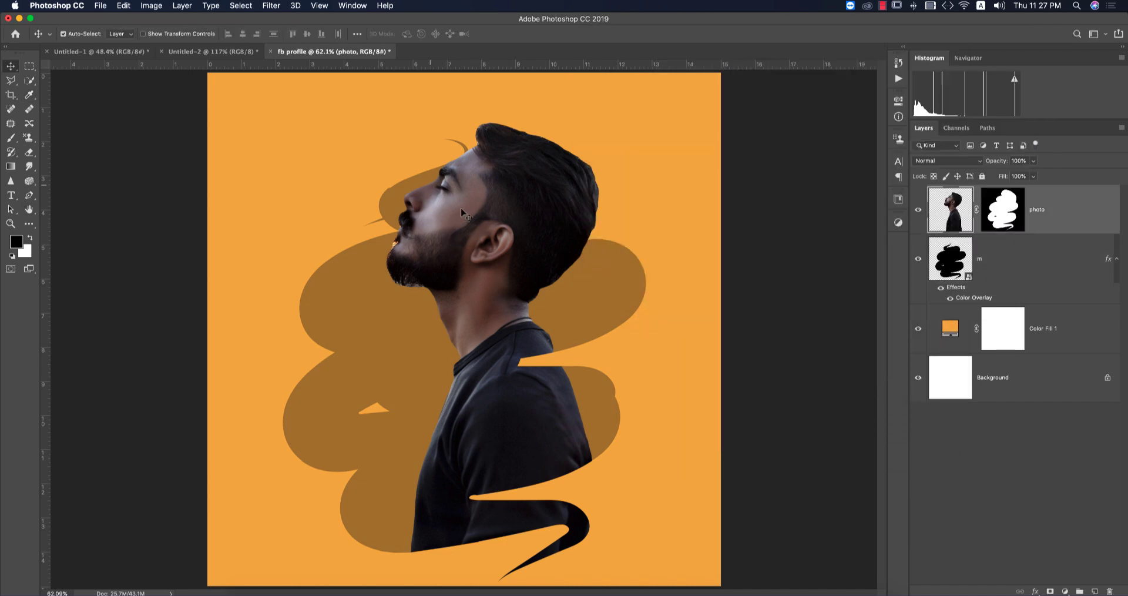
mouse_move(535, 264)
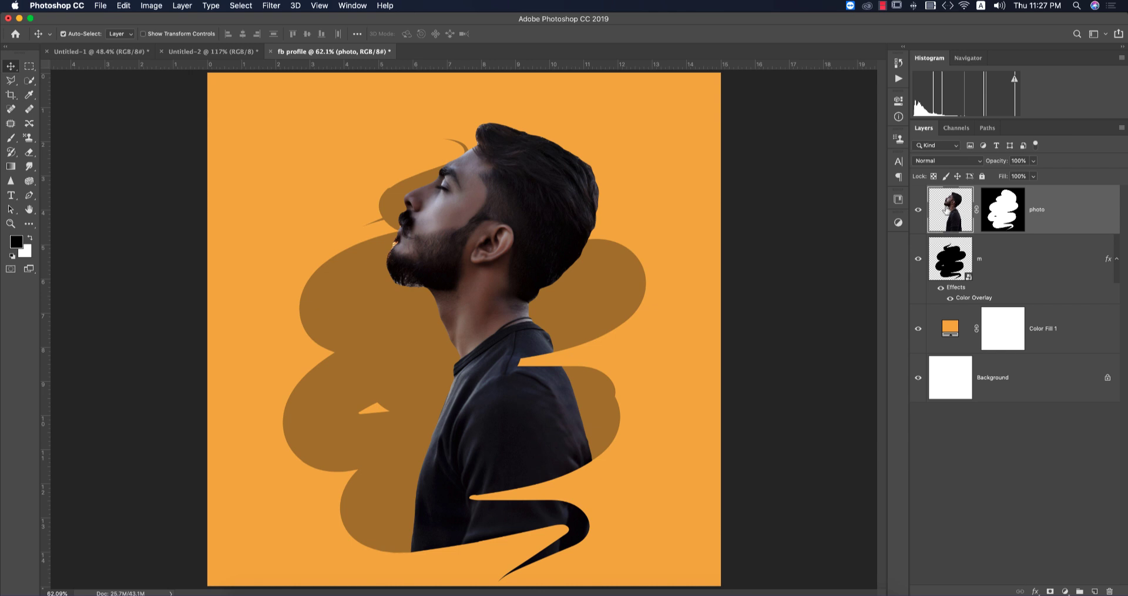
click(272, 6)
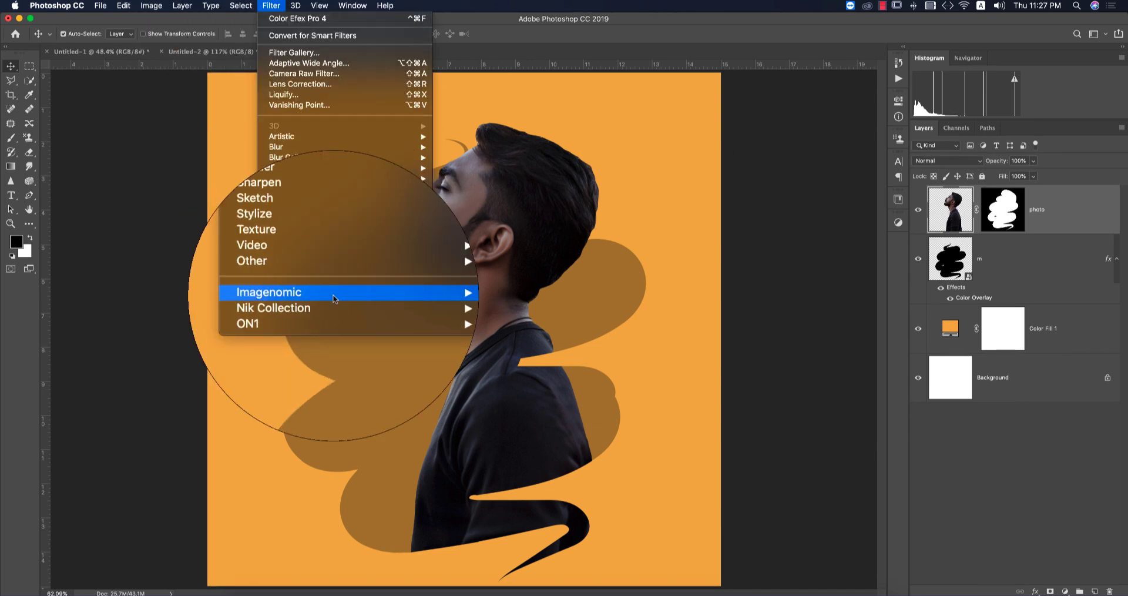
mouse_move(309, 252)
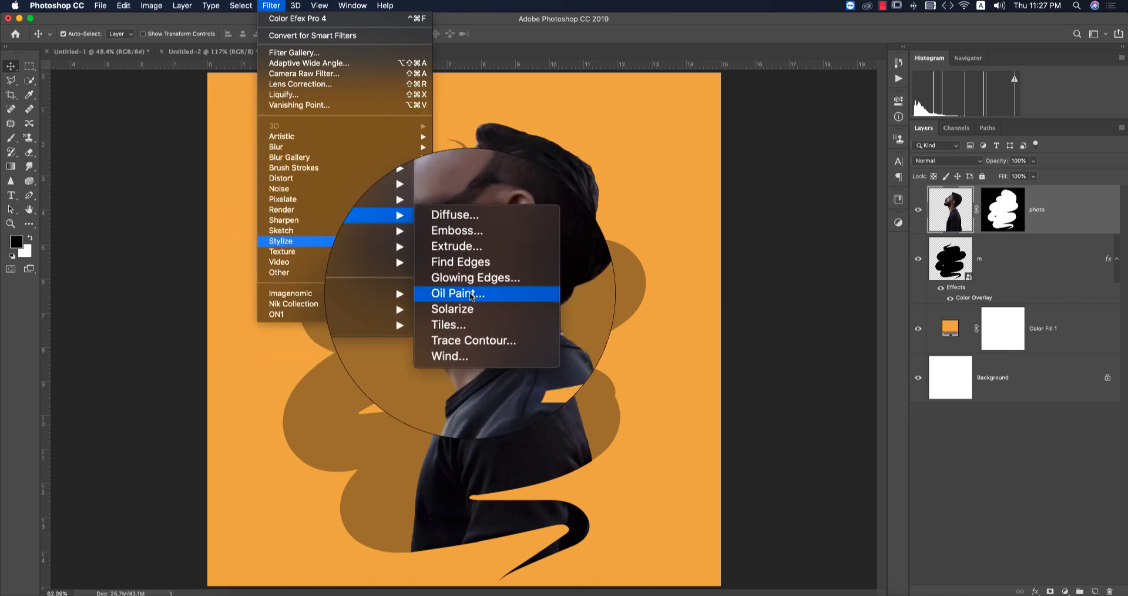
mouse_move(259, 257)
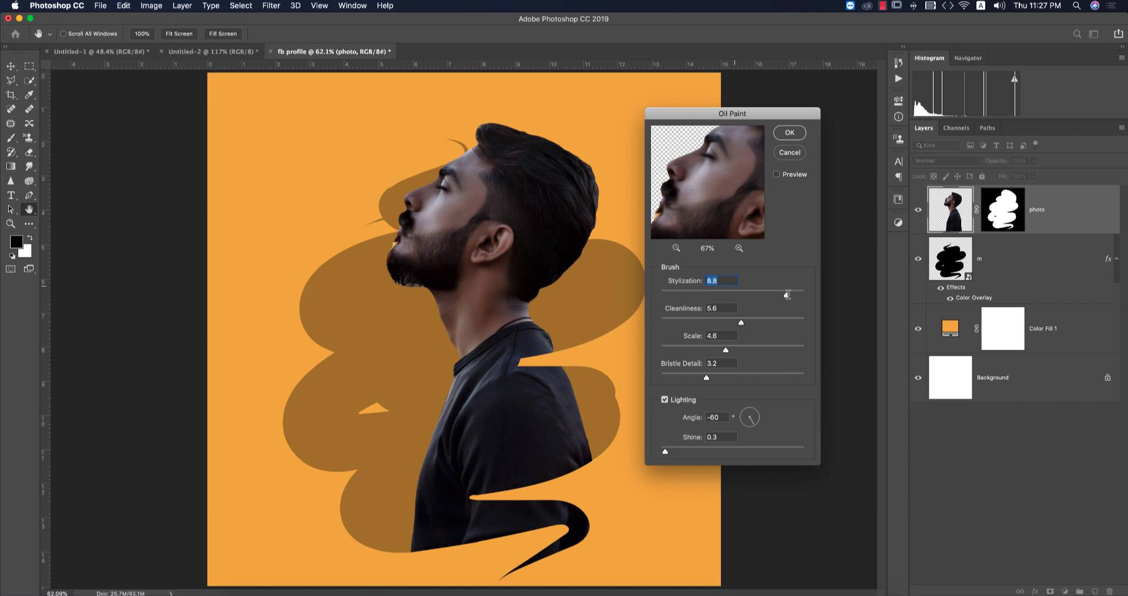
triple_click(719, 307)
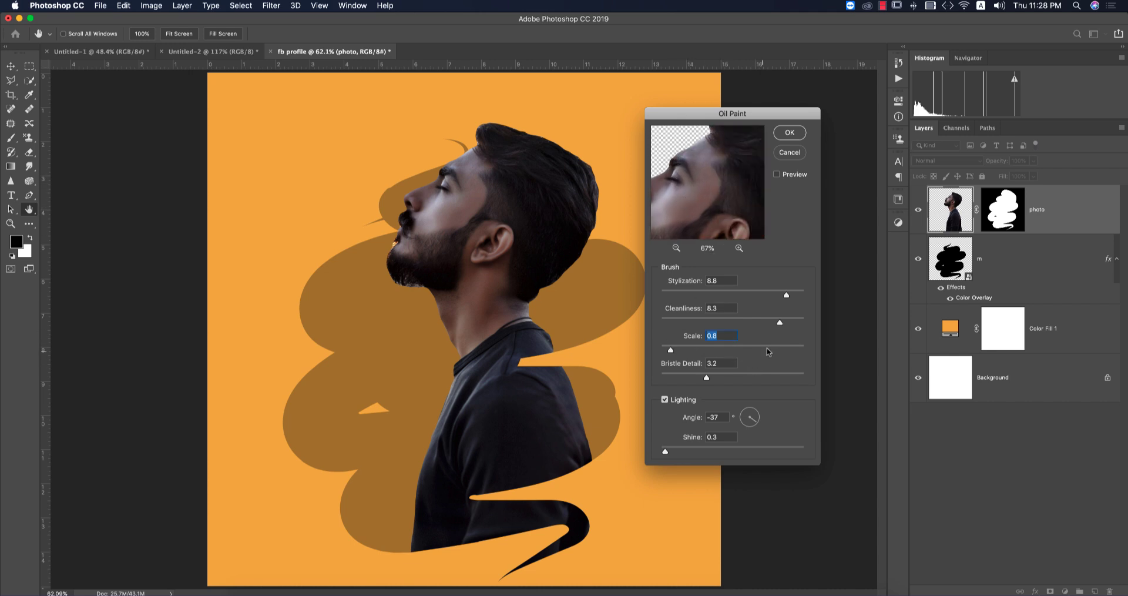
drag(669, 351, 803, 351)
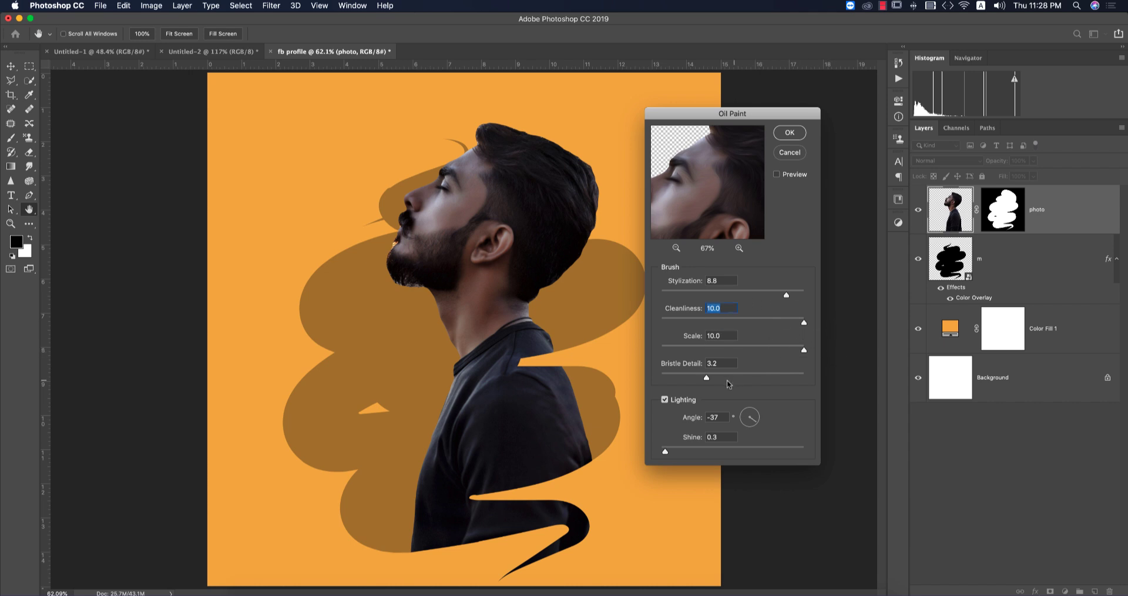
drag(706, 376, 736, 376)
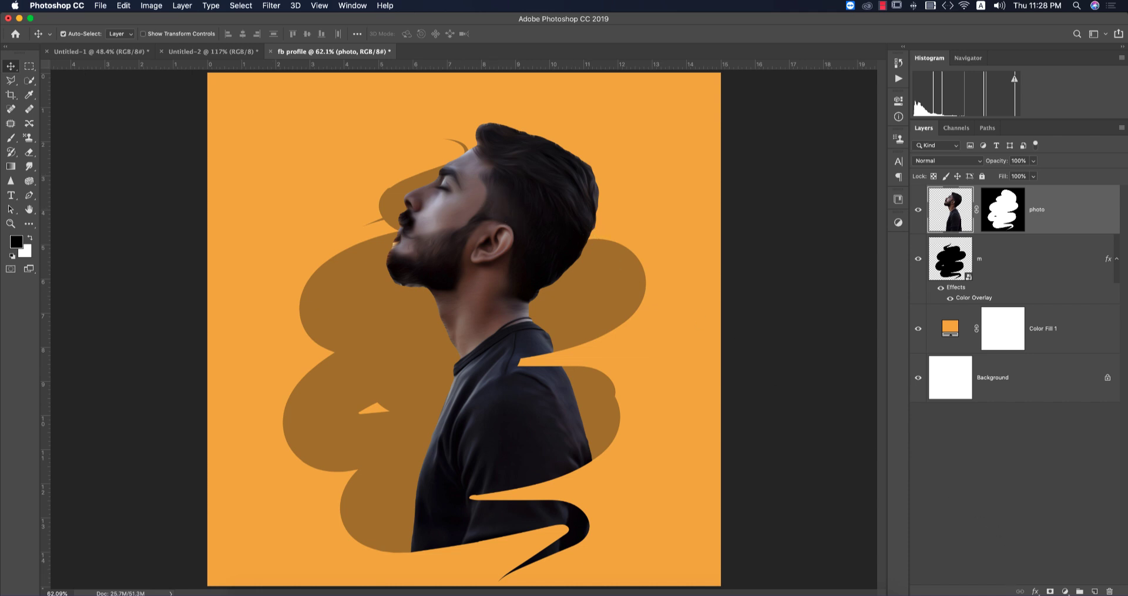
Add a Solid Color fill layer in a strong orange shade
click(1065, 591)
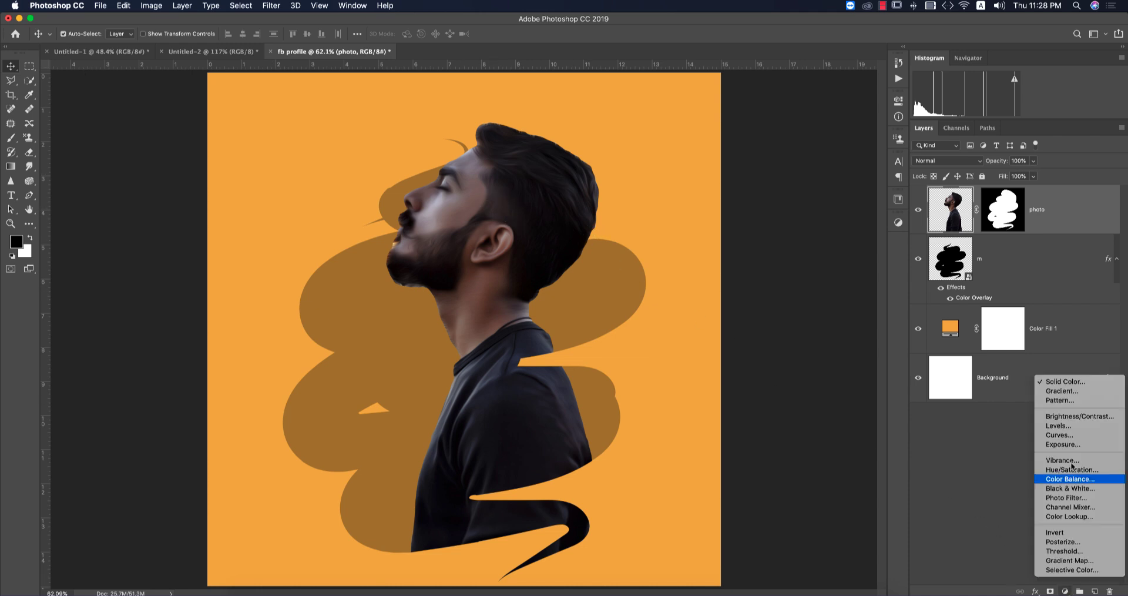
click(1064, 382)
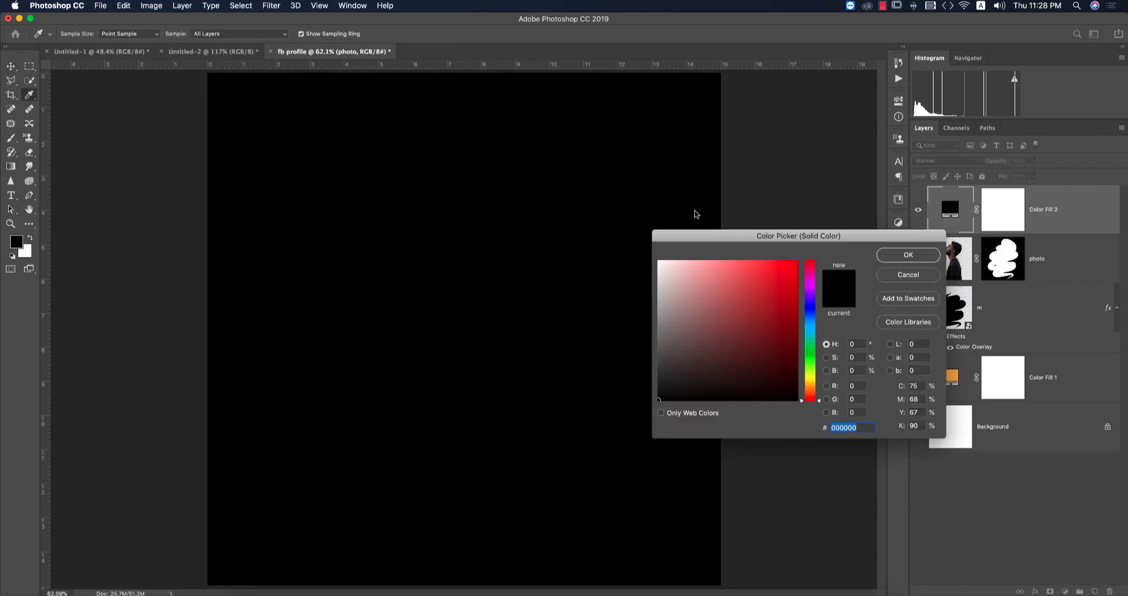
click(809, 377)
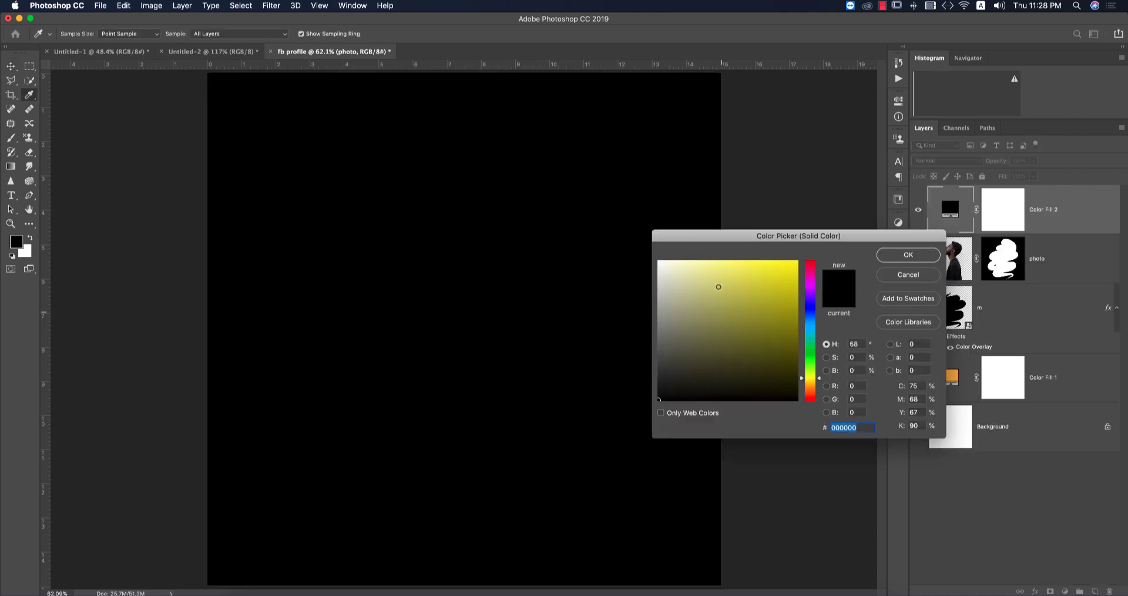
click(806, 389)
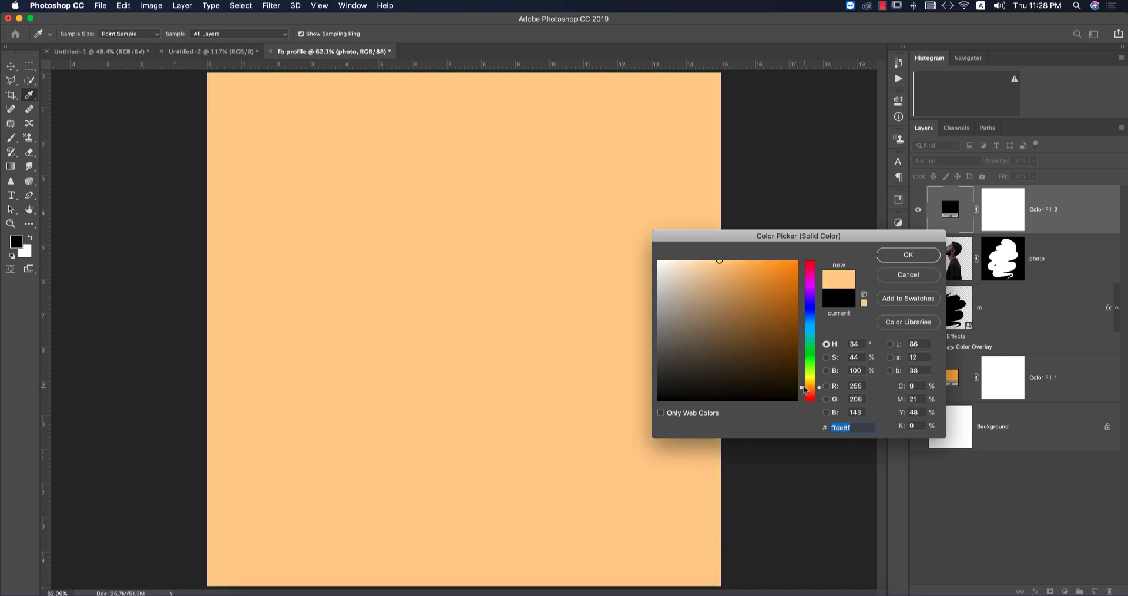
click(751, 260)
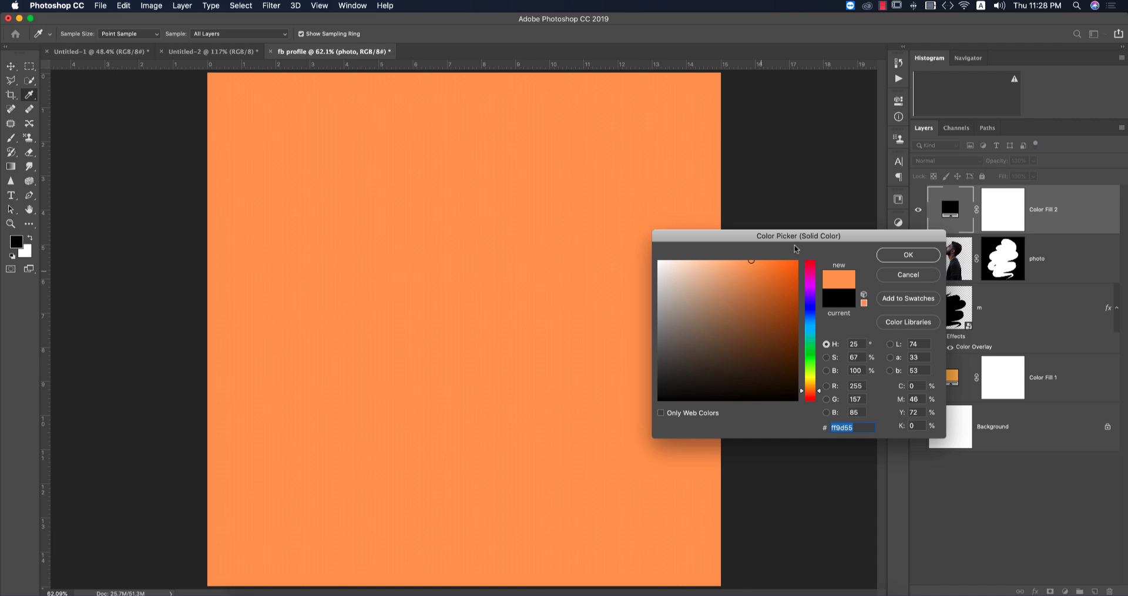
click(795, 267)
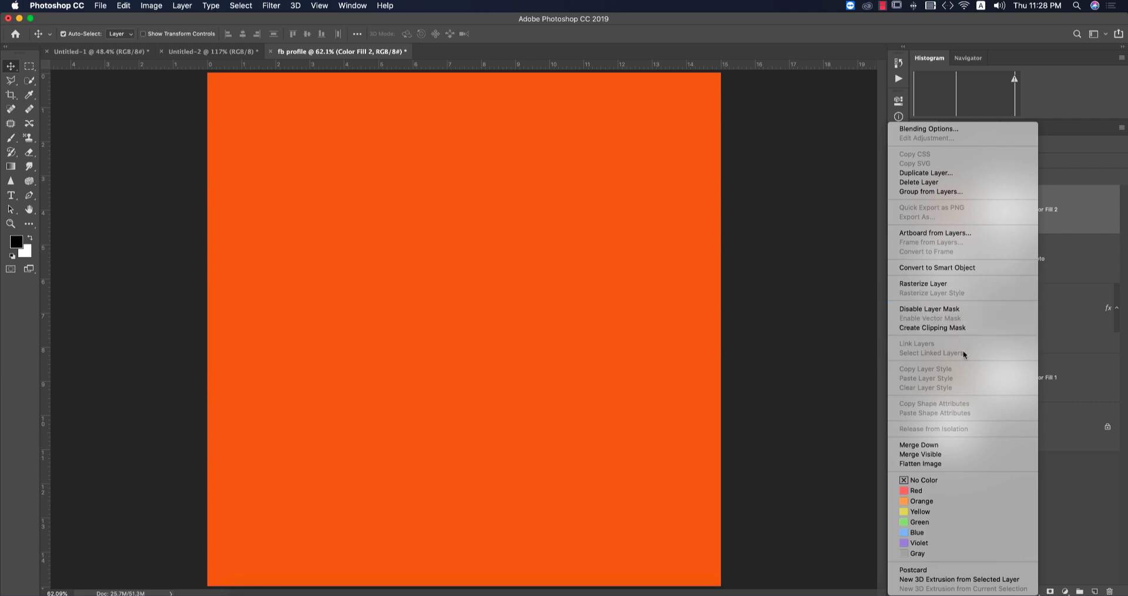
mouse_move(1047, 350)
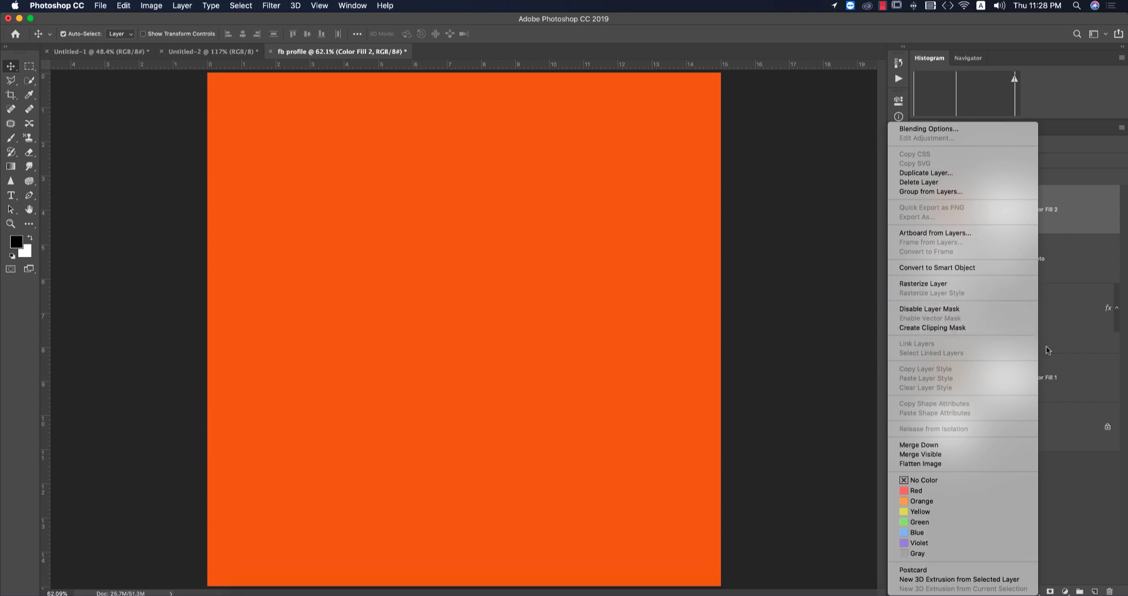
mouse_move(955, 309)
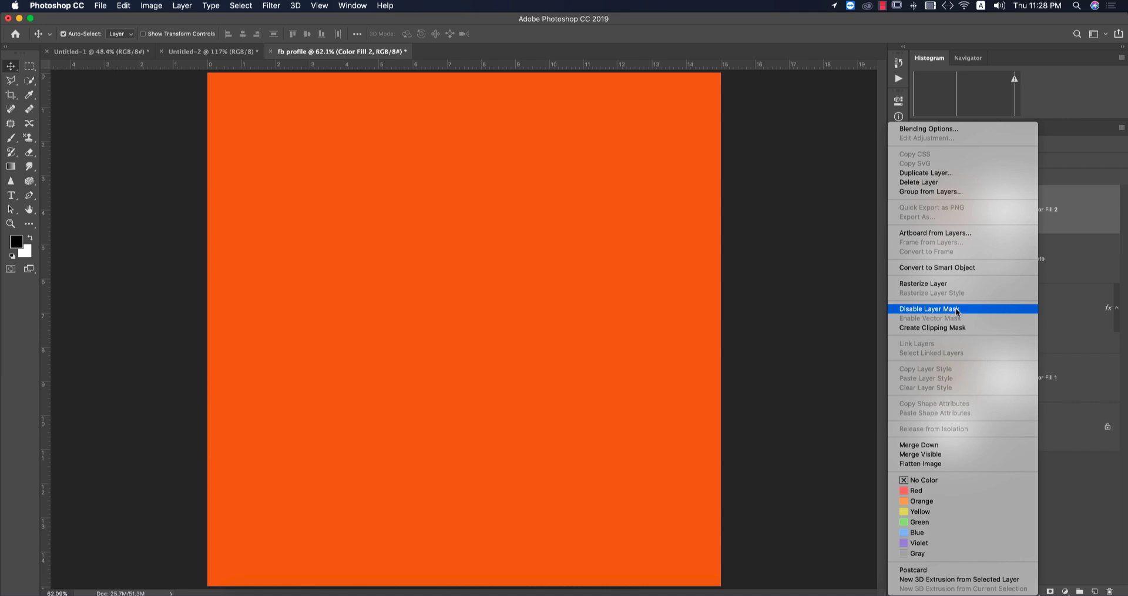
Clip the orange fill to the man's photo, blend it as Overlay and fine-tune its colour
click(930, 308)
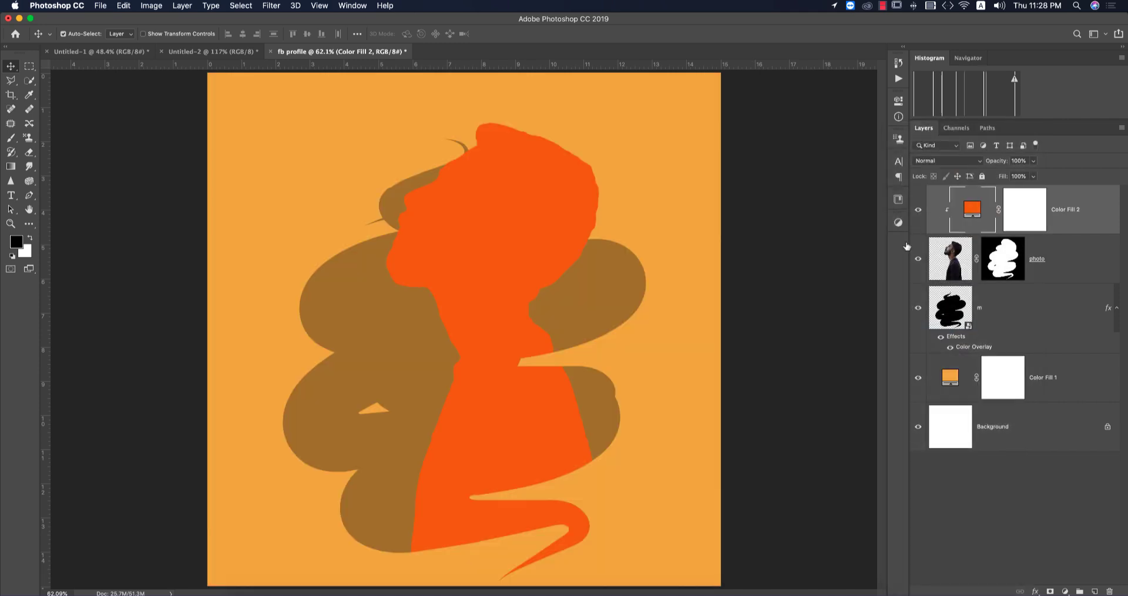
click(946, 161)
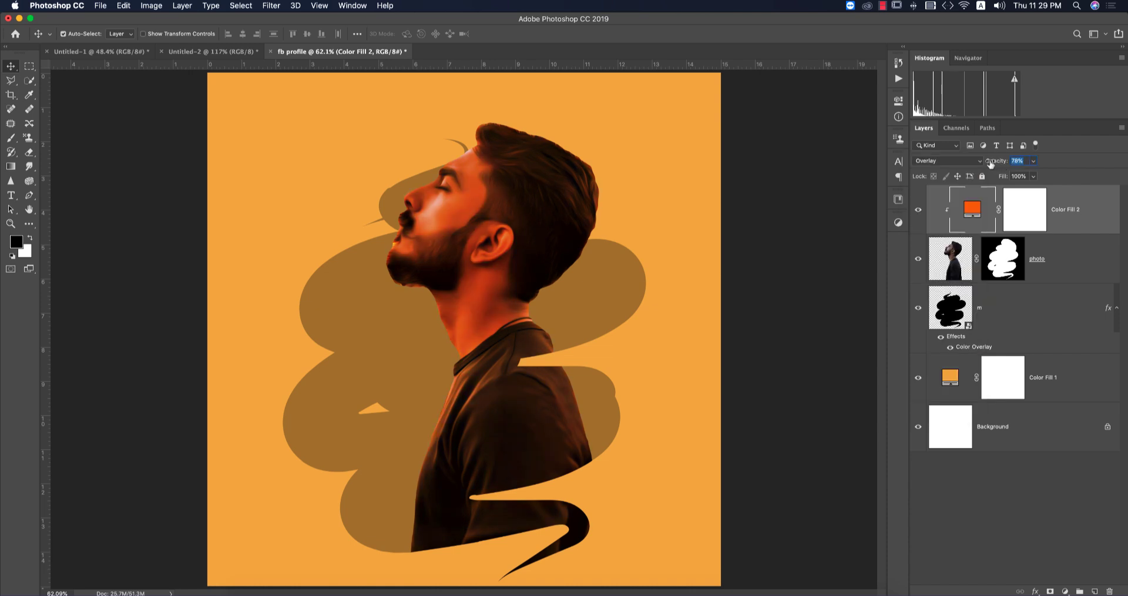
double_click(972, 209)
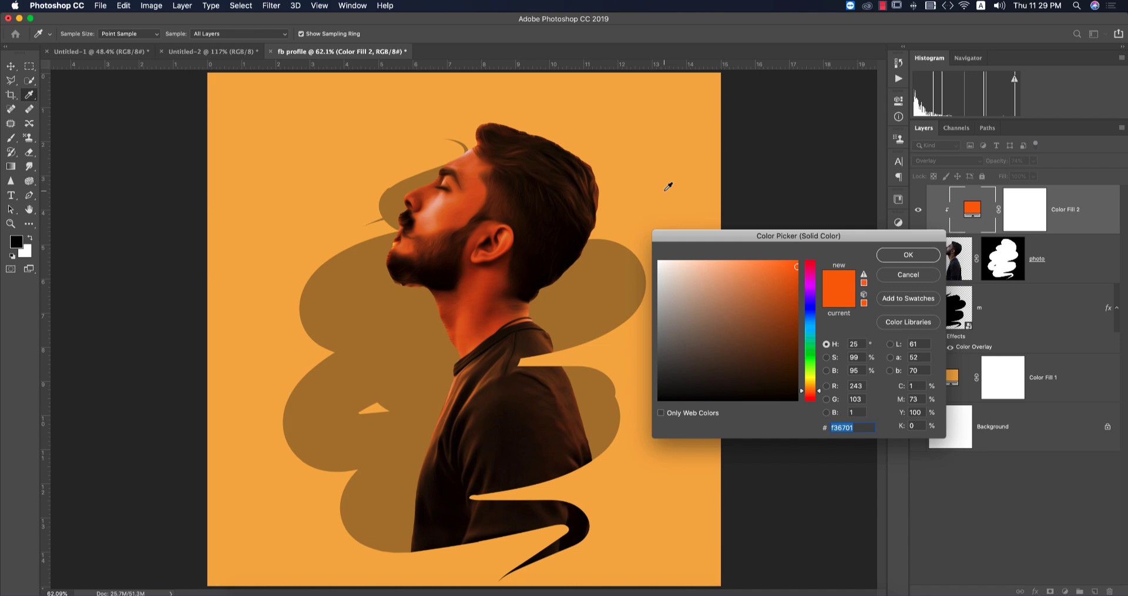
click(758, 267)
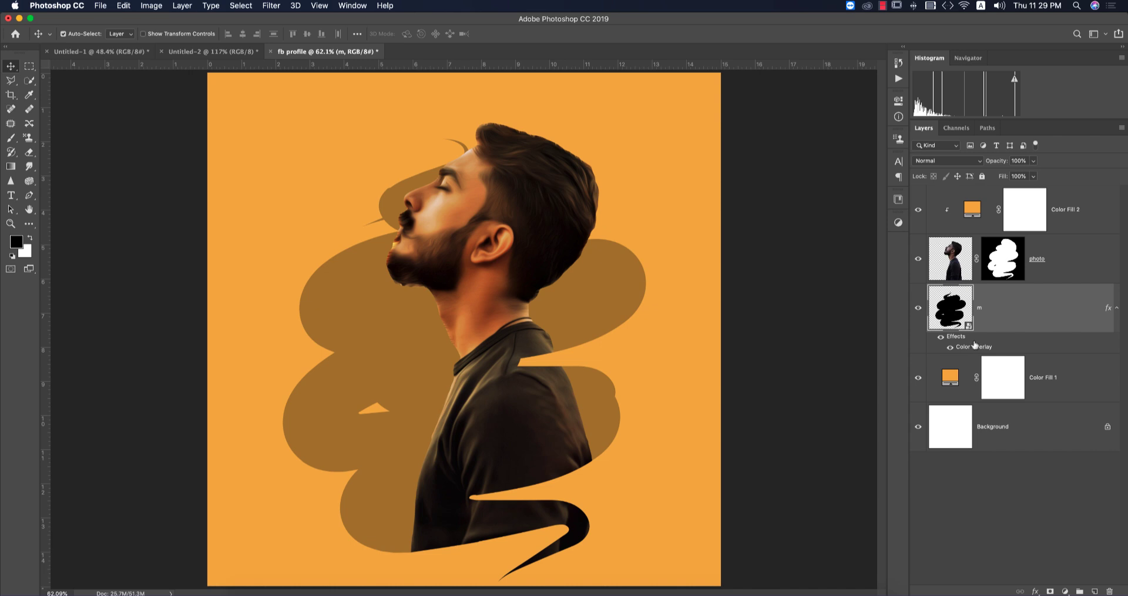
Recolour the scribble layer m's Color Overlay to a darker brown
double_click(973, 347)
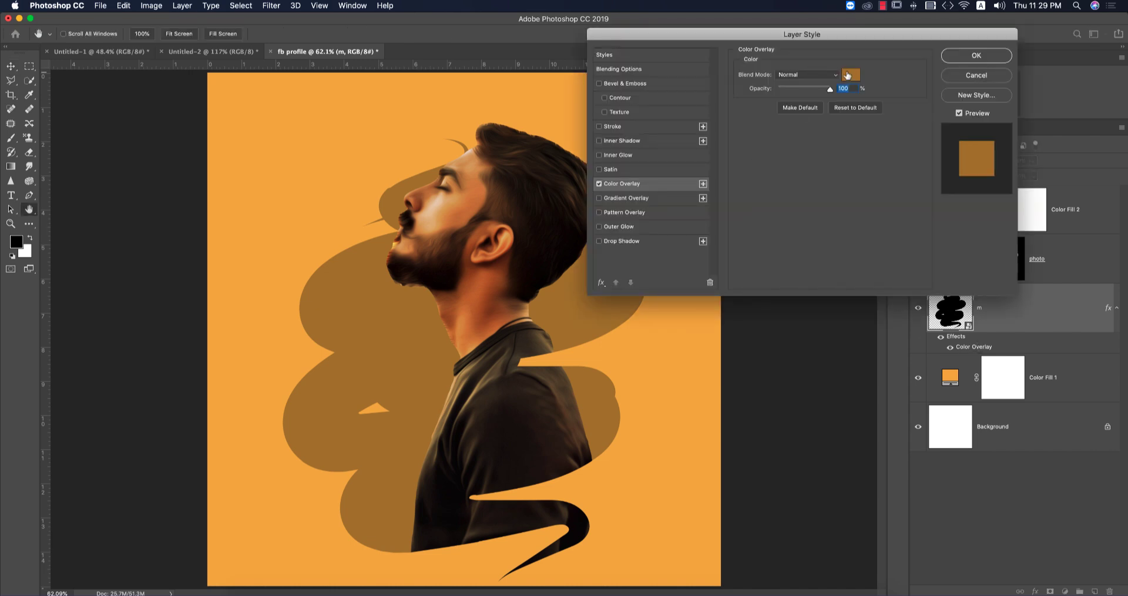
click(851, 76)
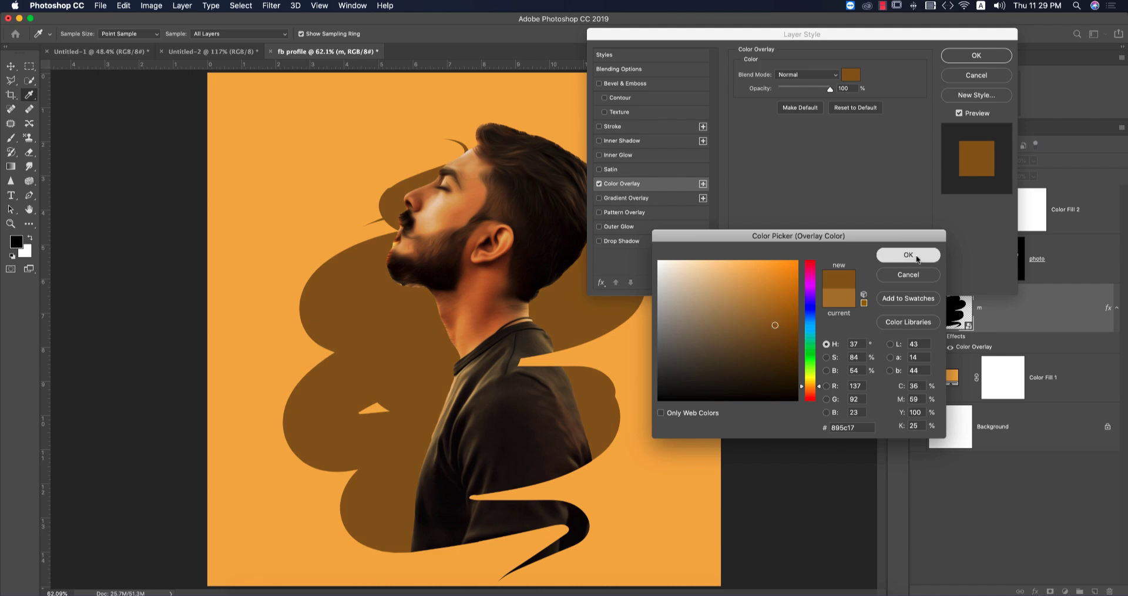
click(907, 255)
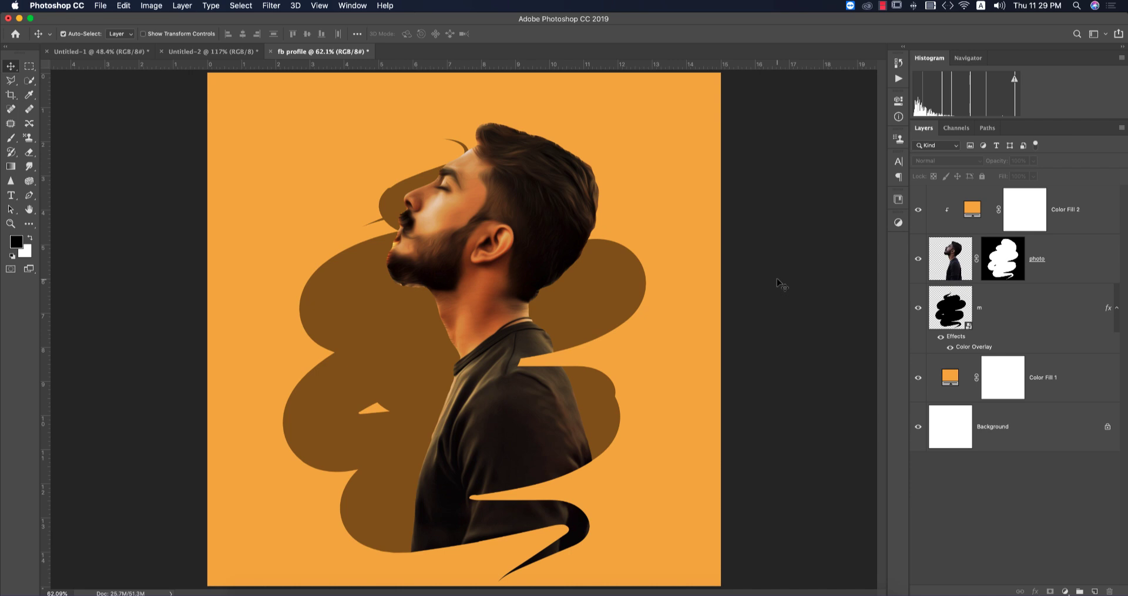
mouse_move(786, 291)
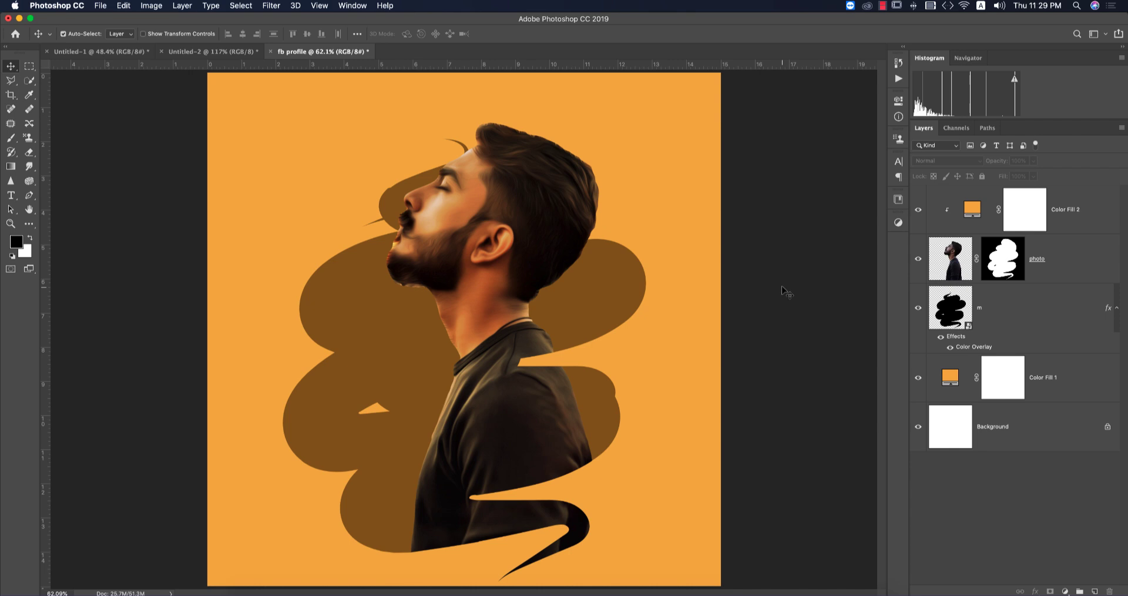
mouse_move(801, 311)
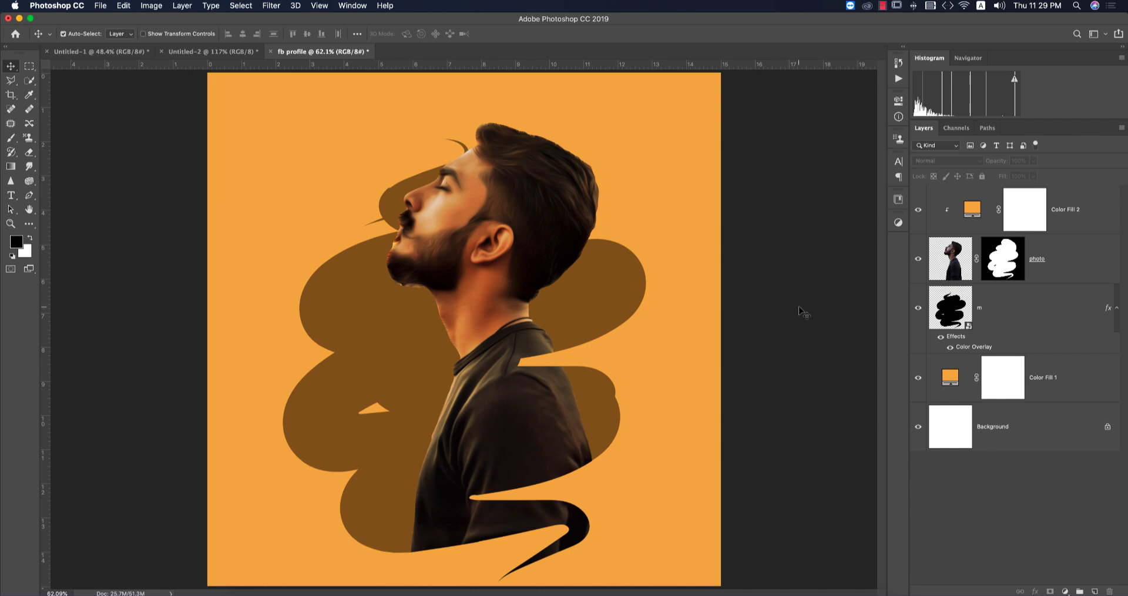